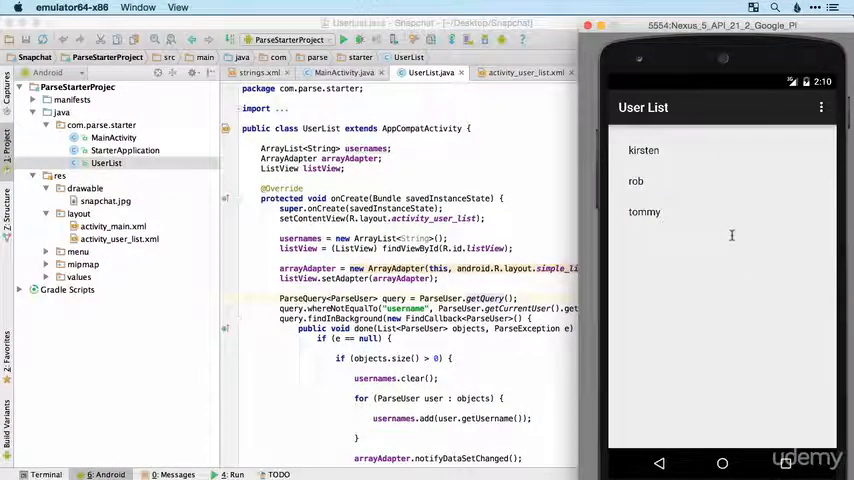
mouse_move(698, 160)
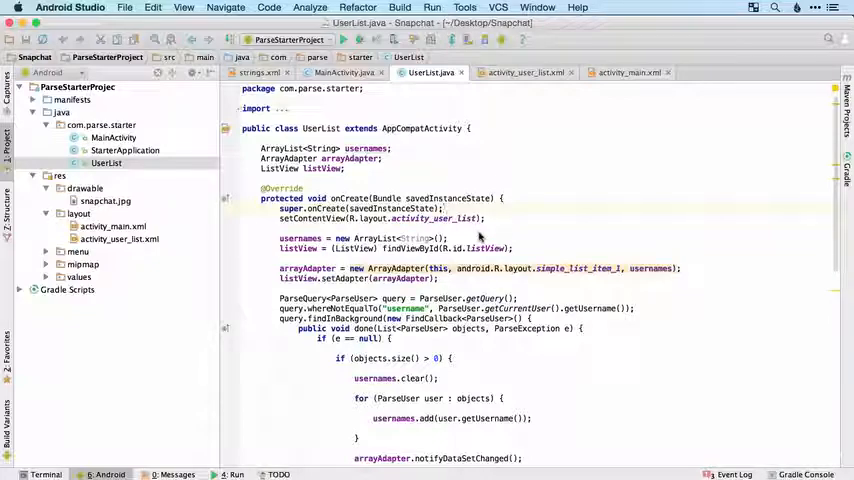
- Scroll through UserList.java to review the existing onCreate code that loads usernames from Parse
scroll("down", 3)
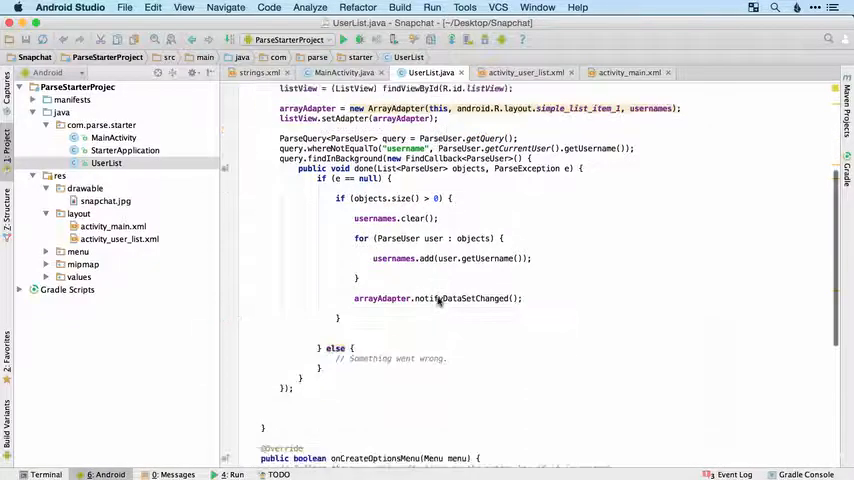
scroll("down", 3)
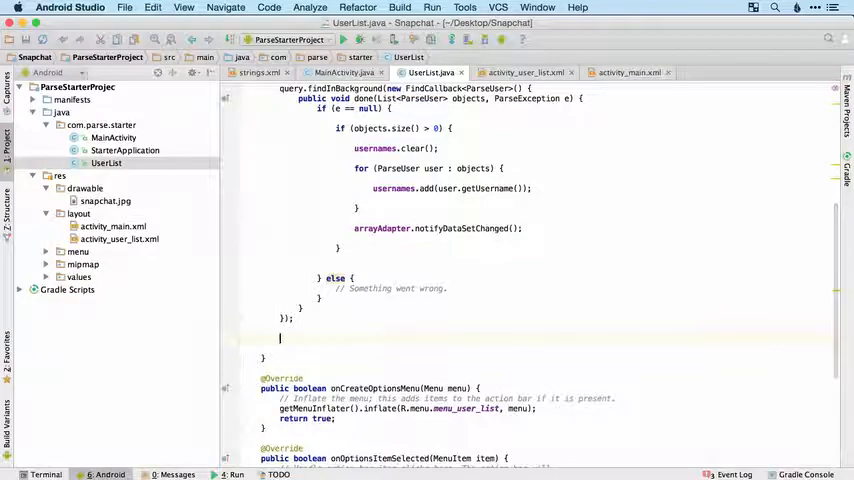
scroll("up", 3)
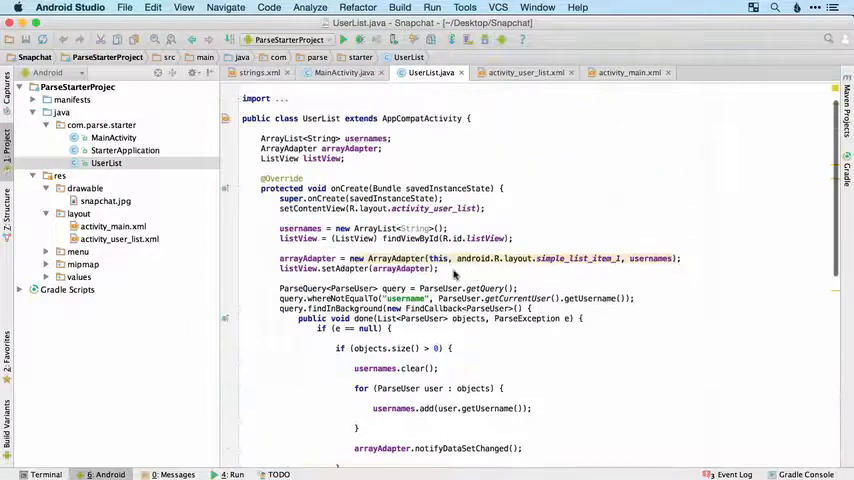
- Add listView.setOnItemClickListener with an onItemClick that creates a new Intent
type("lis")
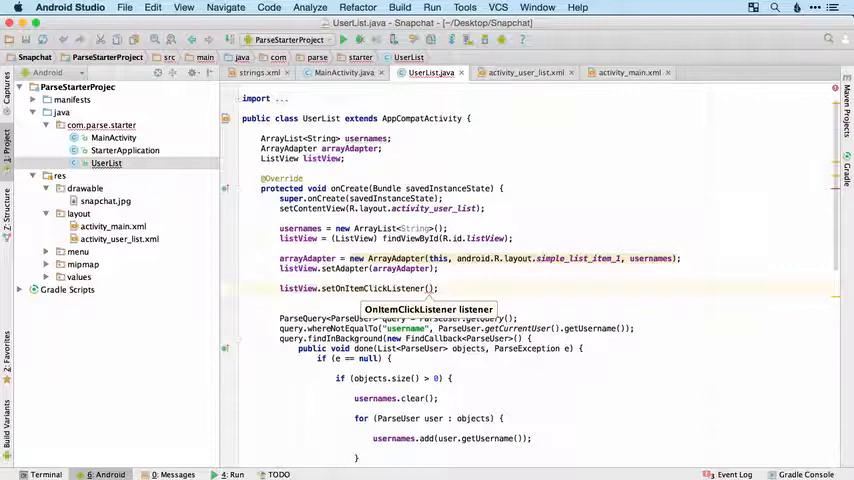
type("new On")
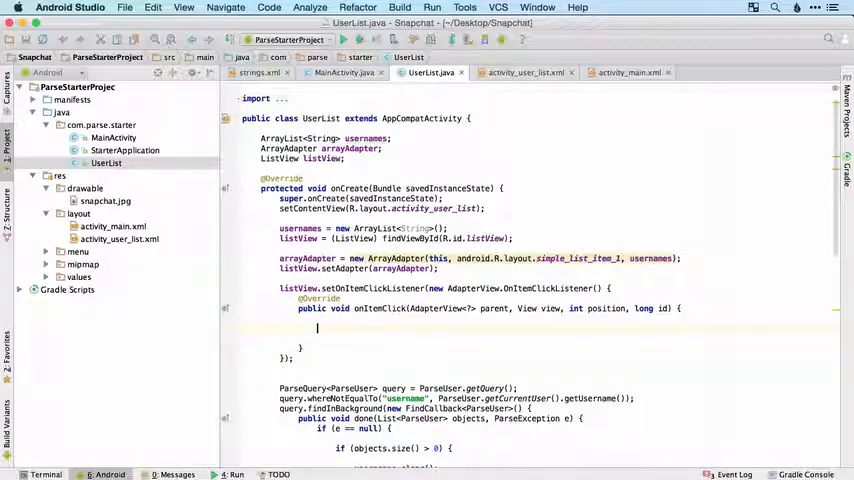
type("Intent i = new IllegalAccessError")
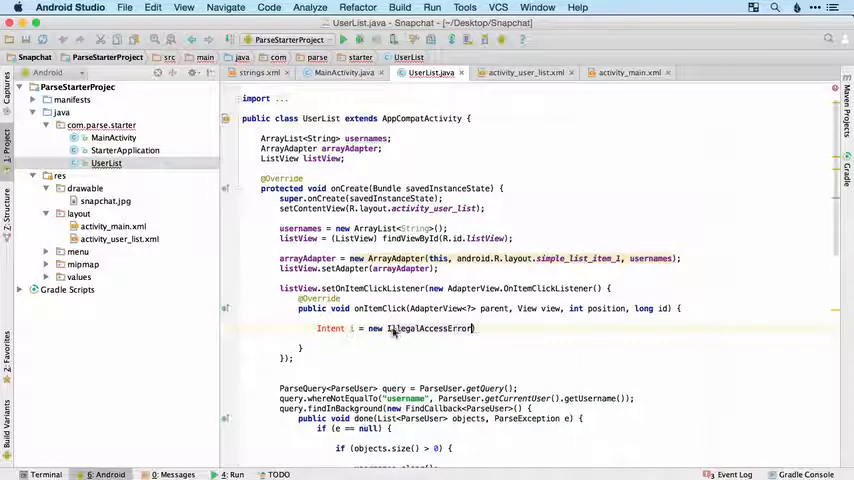
type("Intent")
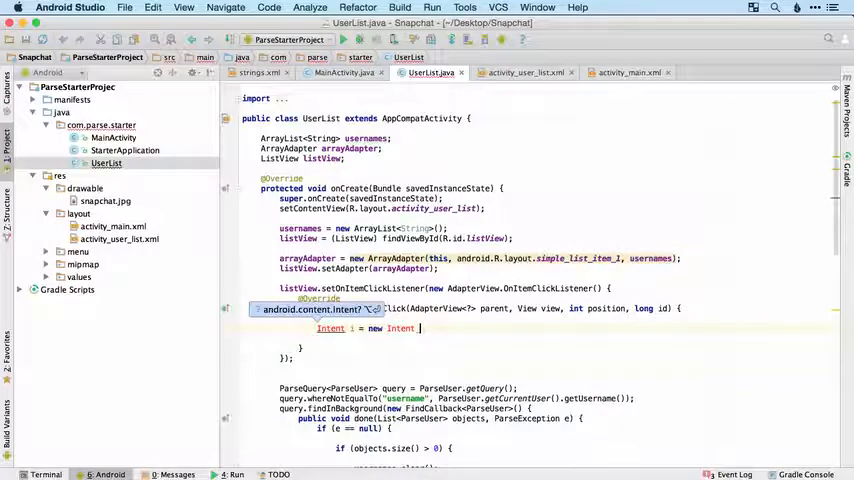
type("()")
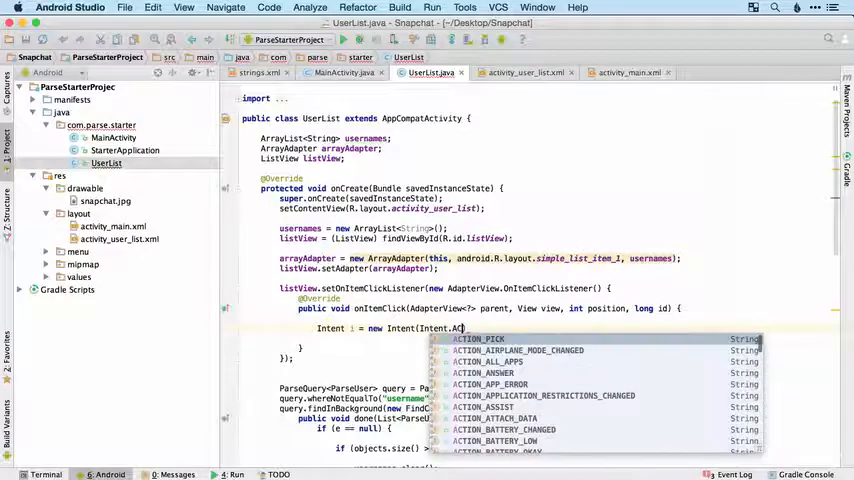
- Make the Intent ACTION_PICK on MediaStore.Images.Media.EXTERNAL_CONTENT_URI and call startActivityForResult
left_click(478, 338)
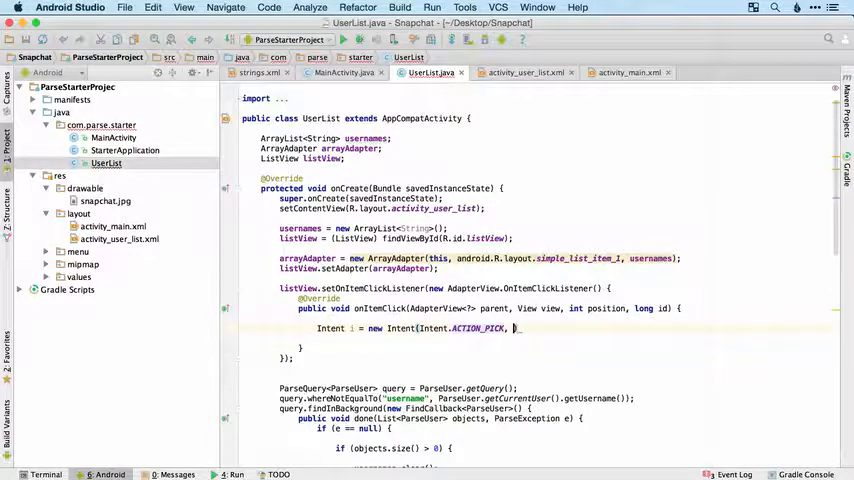
type("MediaStore.")
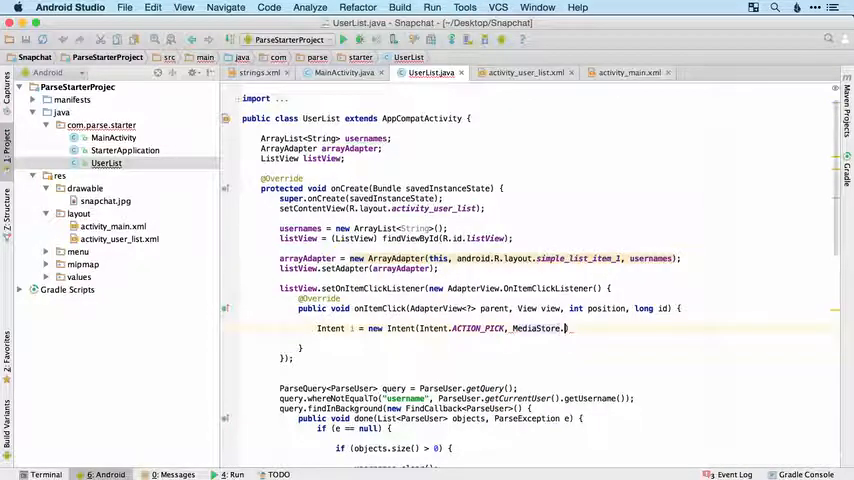
type("Im")
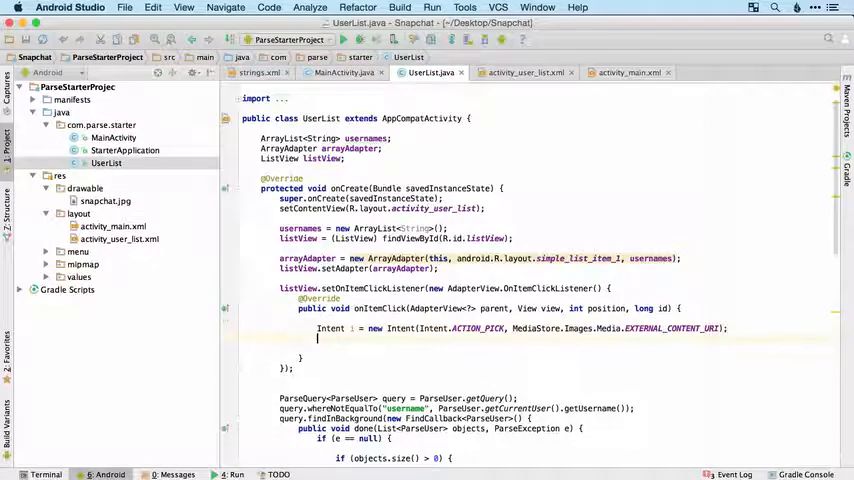
type("startActivityForResult(i,")
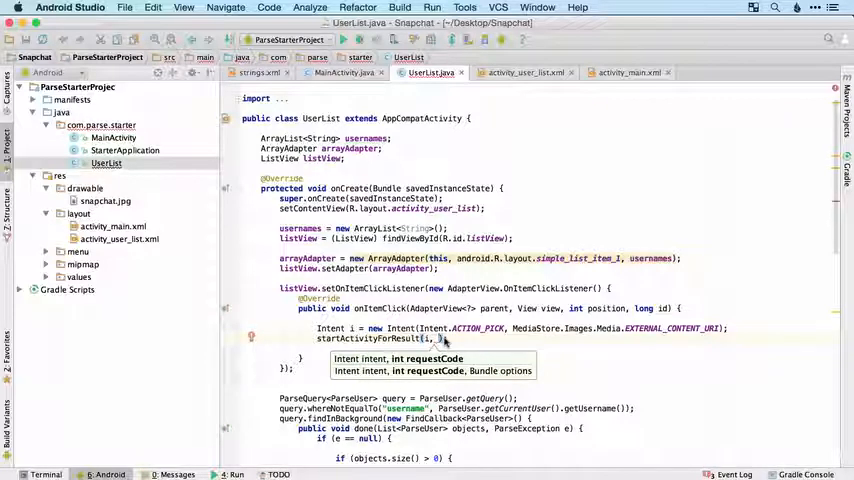
mouse_move(550, 300)
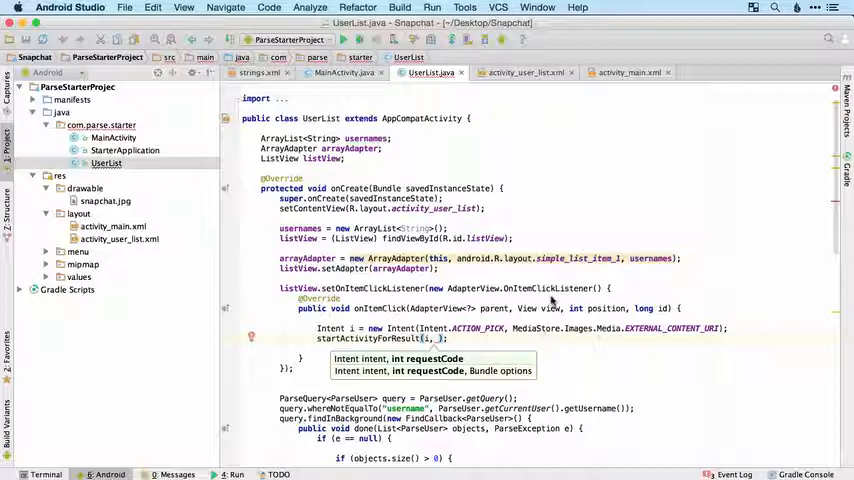
mouse_move(620, 312)
type("position")
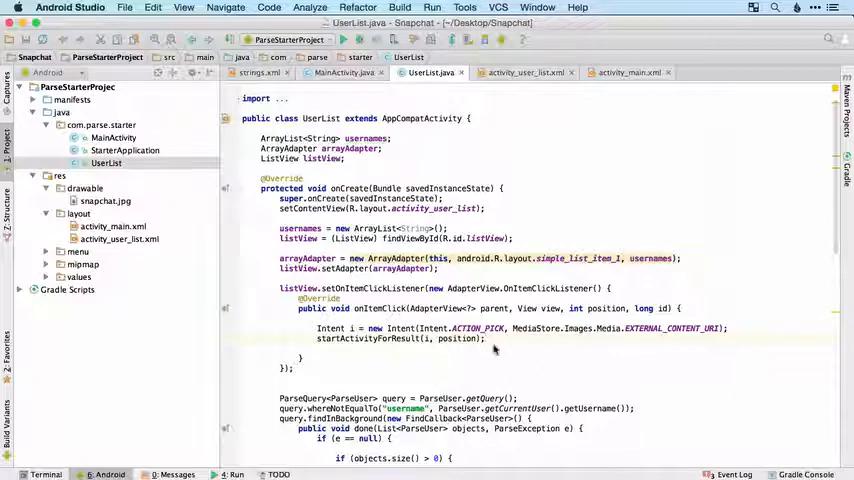
mouse_move(448, 362)
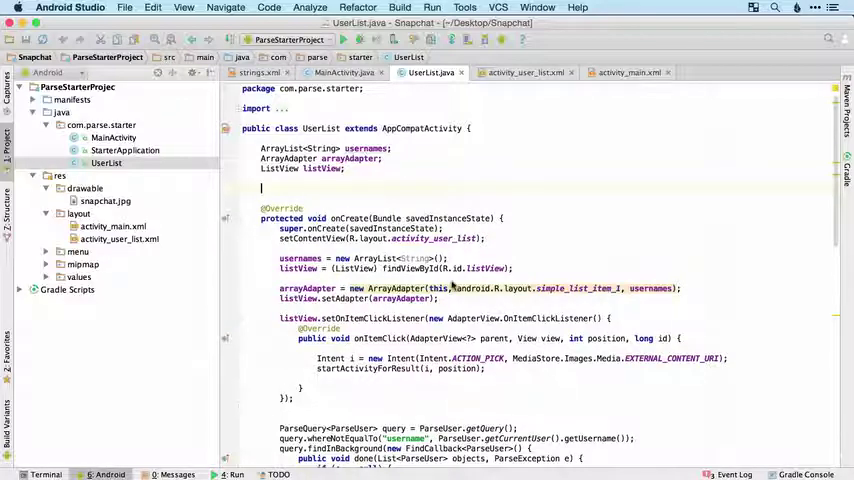
- Override onActivityResult via autocomplete and begin the if check on resultCode == RESULT_OK
type("on")
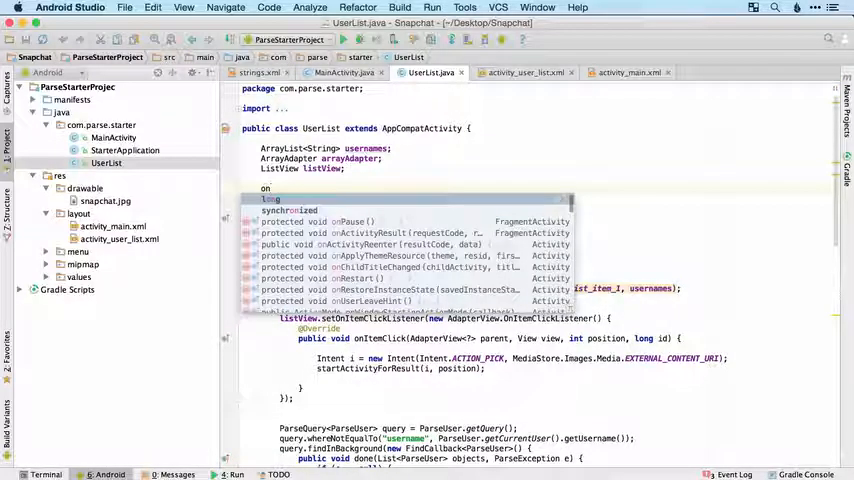
type("A")
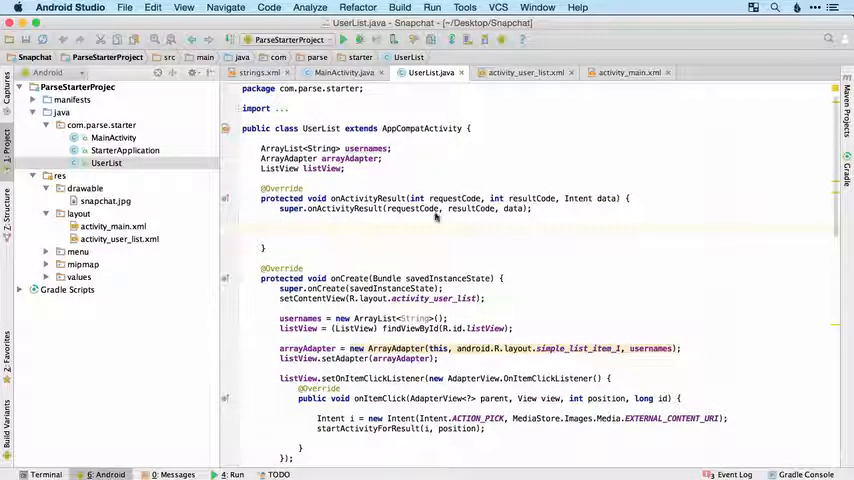
mouse_move(600, 348)
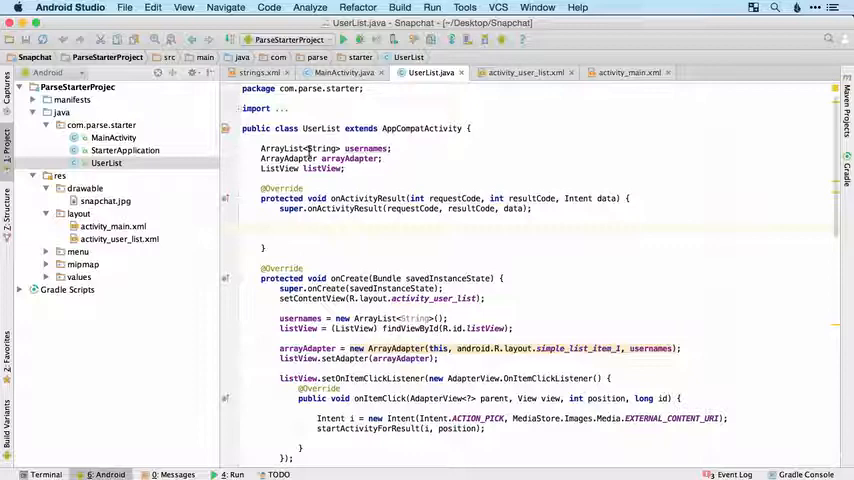
type("if")
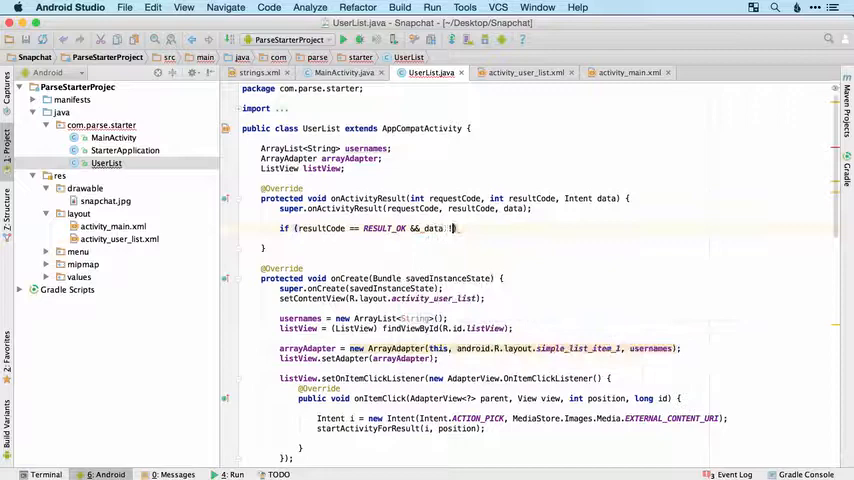
- Complete the data != null check and add Uri selectedImage = data.getData();
type("!= null) {")
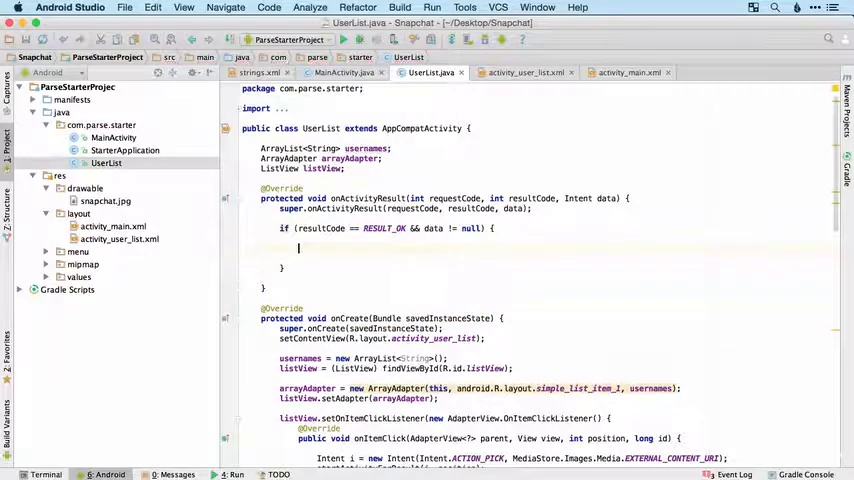
type("Uri")
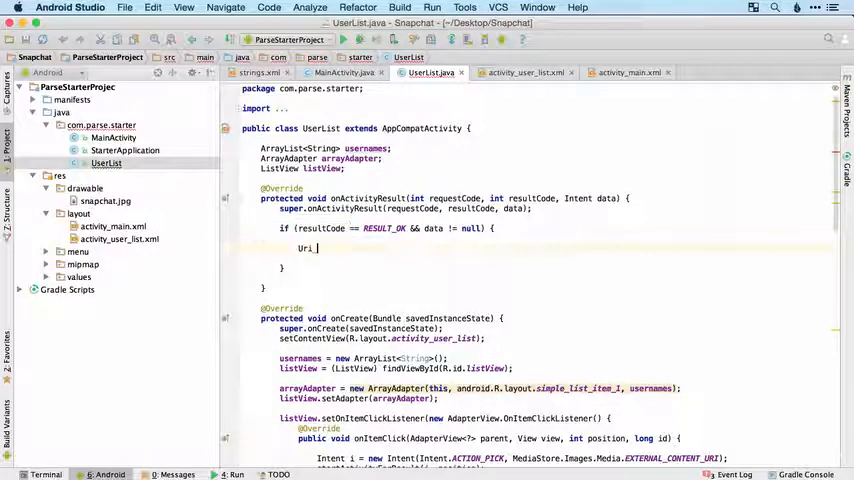
type("sel")
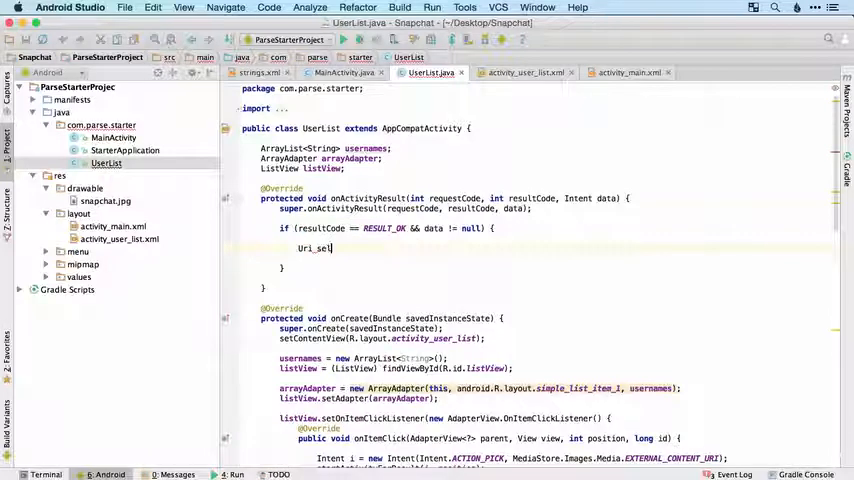
type("selectedImage")
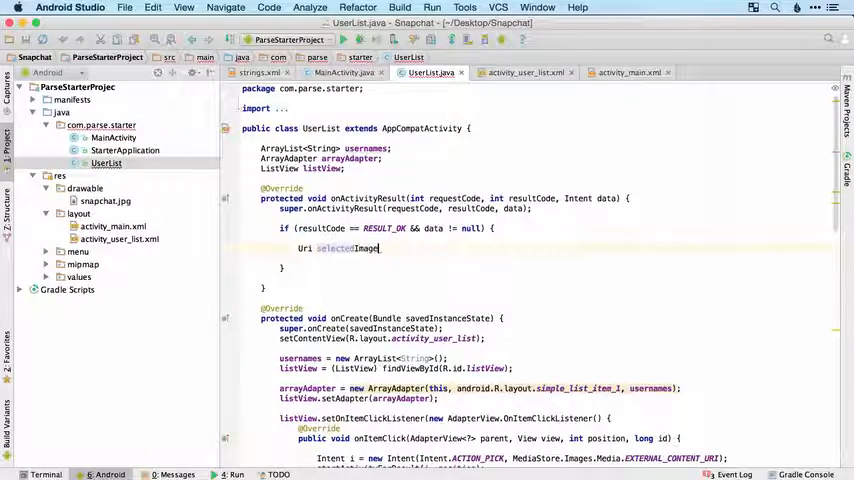
type("= dat")
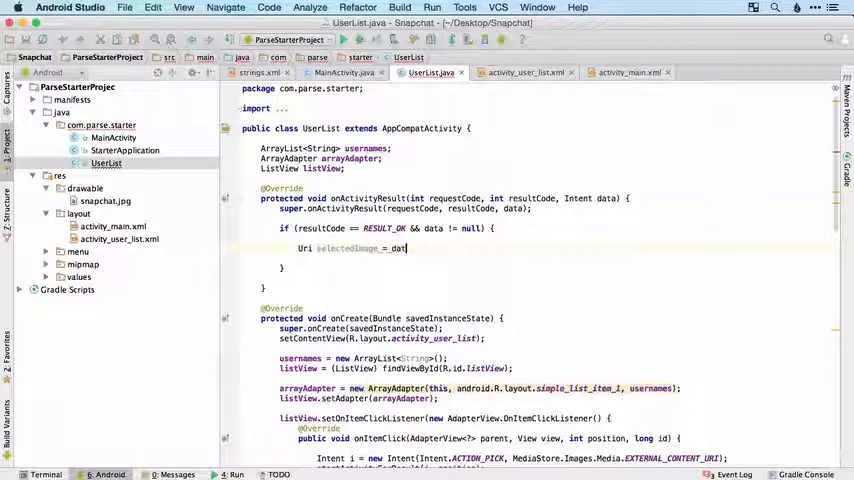
type("a.getData();")
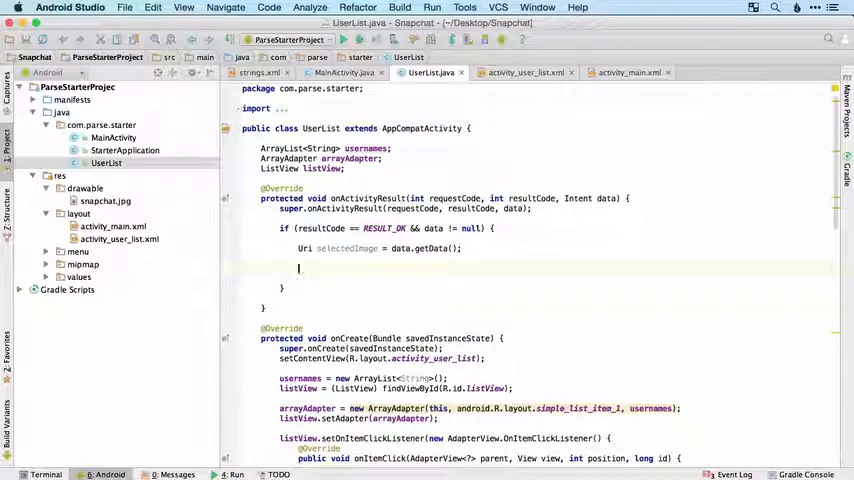
- Add Bitmap bitmap = MediaStore.Images.Media.getBitmap(this.getContentResolver(), selectedImage);
type("Bitmap")
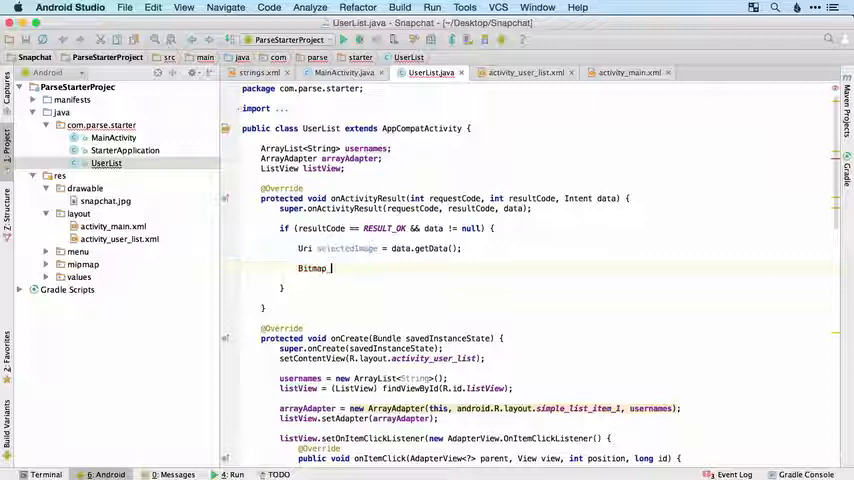
type("bitmap =")
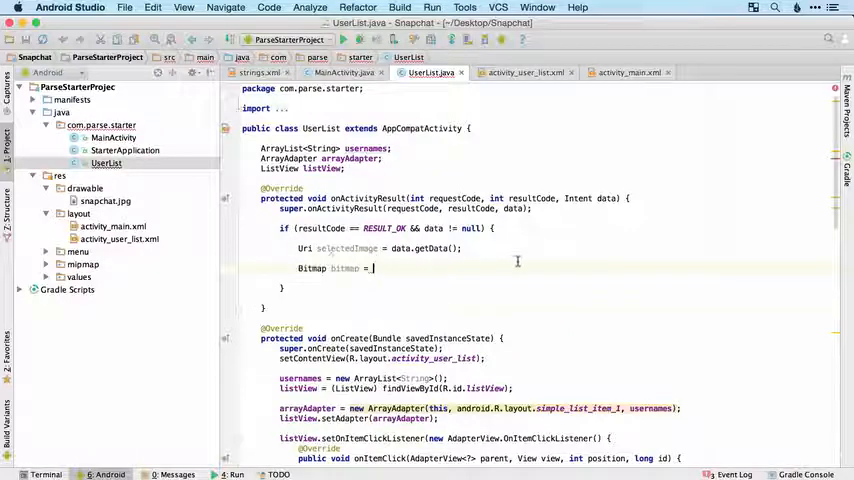
type("MediaStore.Images")
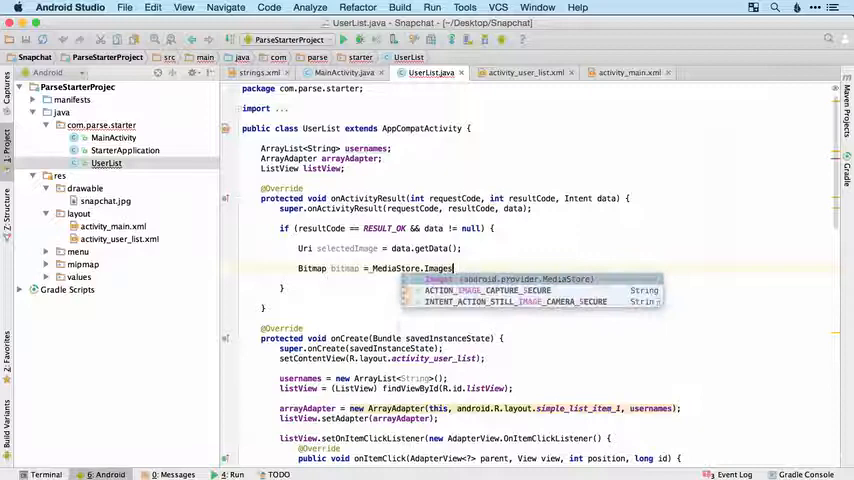
type(".Media.getBitmap()")
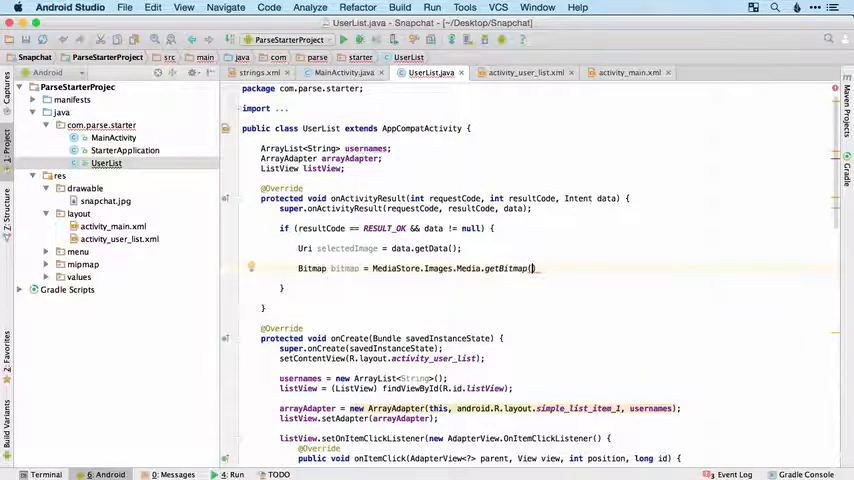
type("this,")
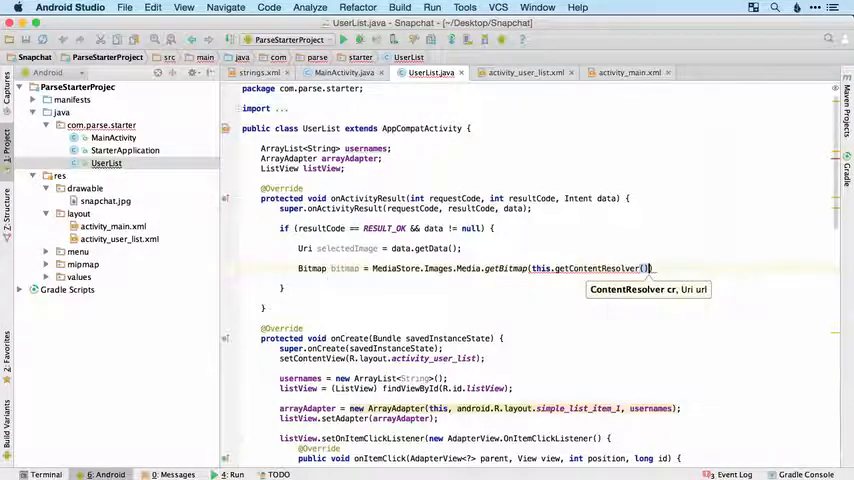
type(", selectedImage")
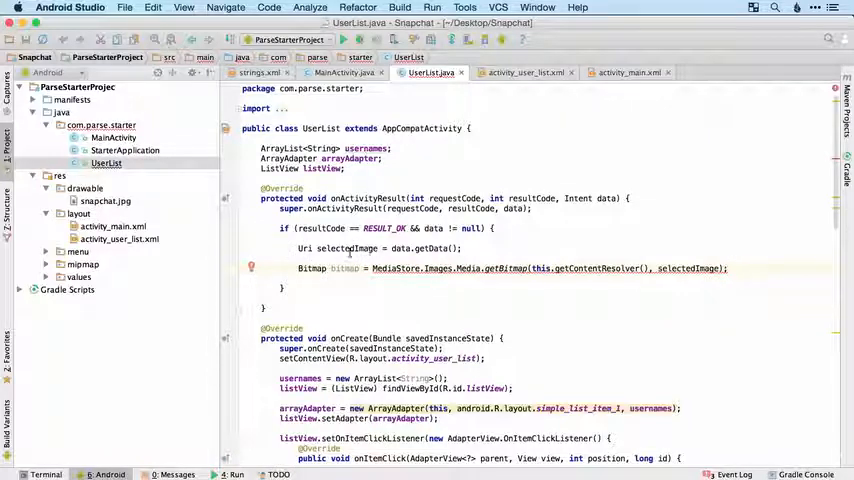
mouse_move(504, 284)
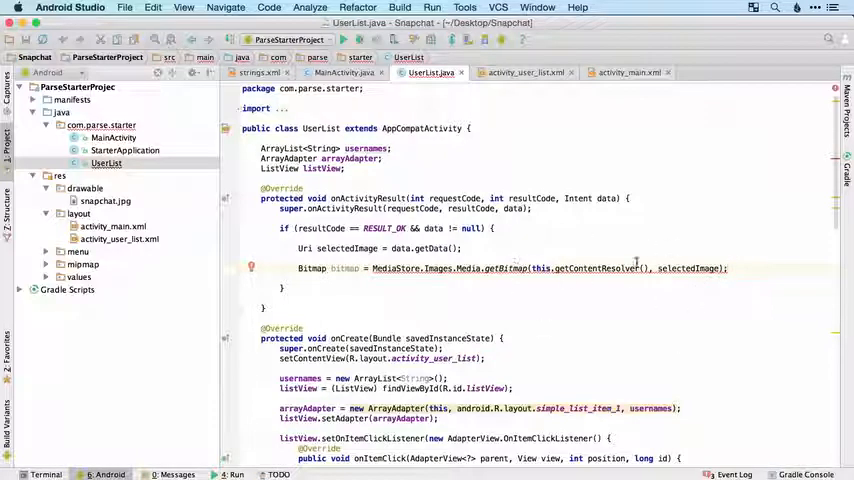
mouse_move(508, 280)
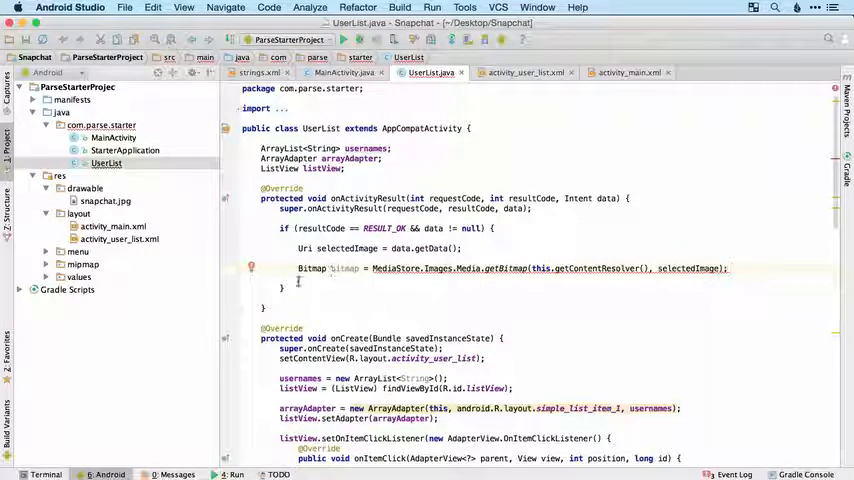
- Use the lightbulb fix to surround the getBitmap line with try/catch for IOException
left_click(252, 268)
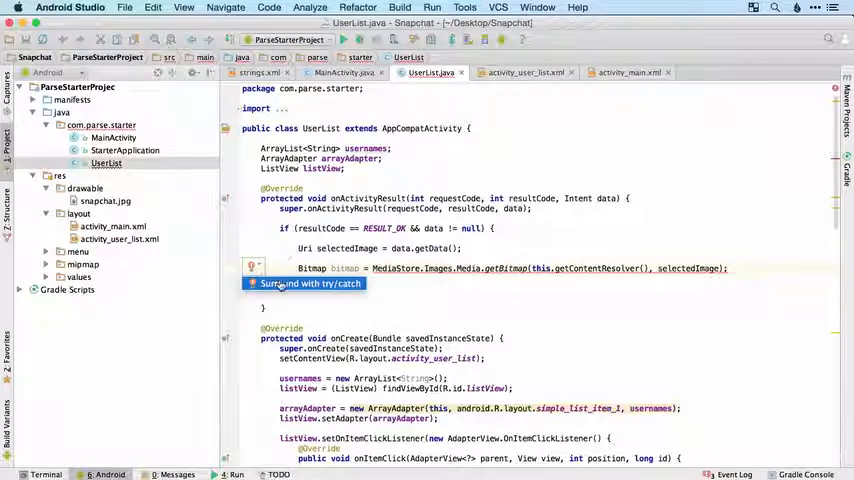
left_click(306, 284)
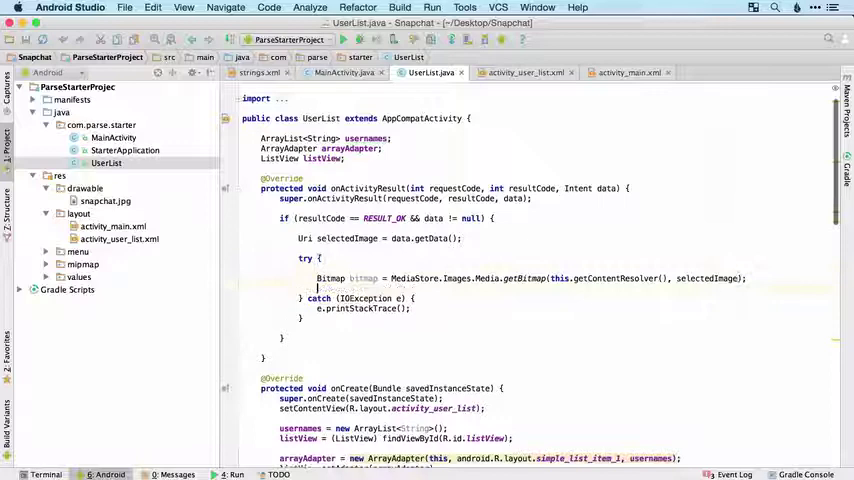
key("enter")
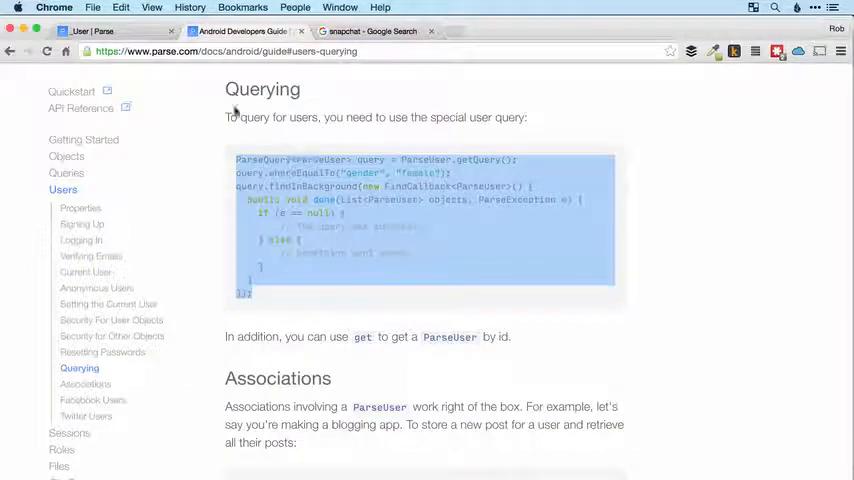
- Navigate the Parse docs to Objects > Saving Objects, copy the GameScore example and return to Android Studio
left_click(66, 156)
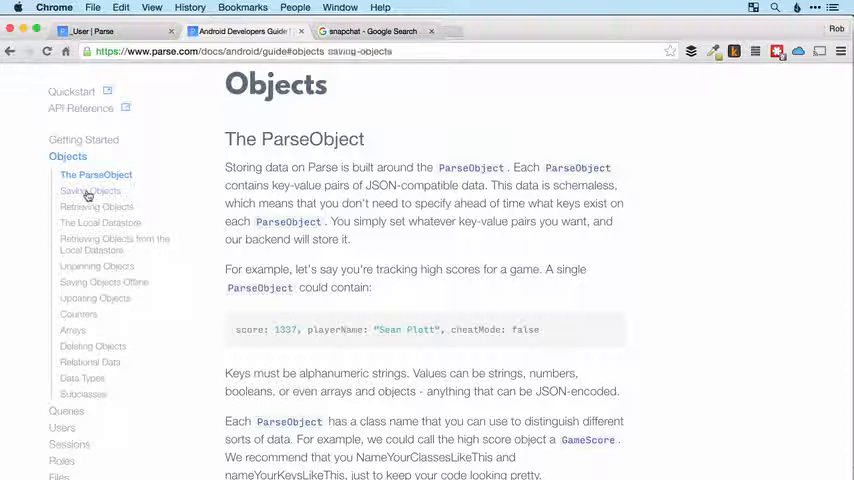
left_click(90, 192)
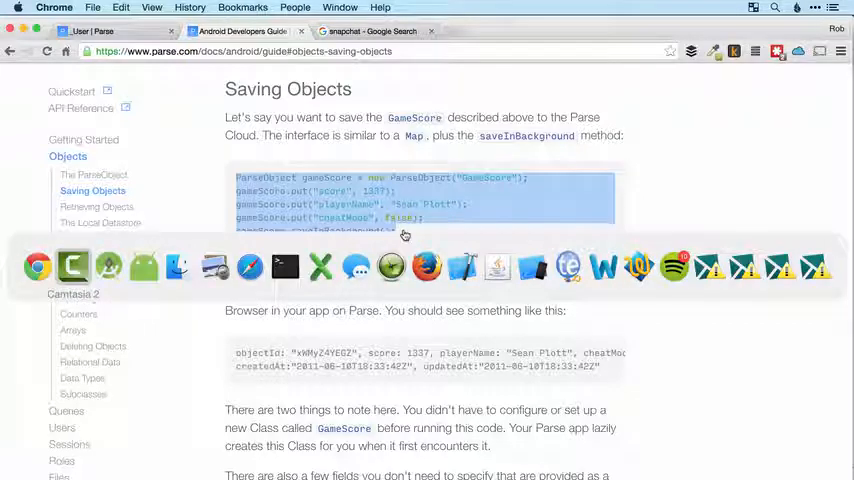
left_click(72, 266)
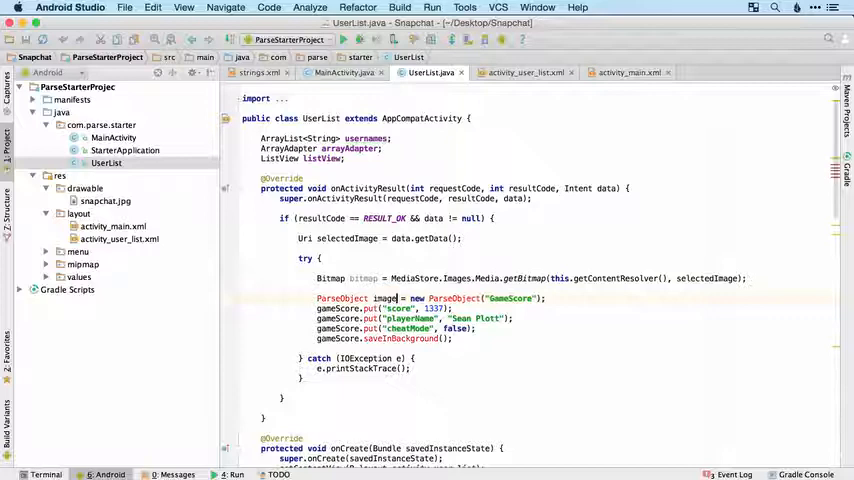
- Rename the pasted object to ParseObject("Image") and put senderUsername from ParseUser.getCurrentUser().getUsername()
double_click(514, 298)
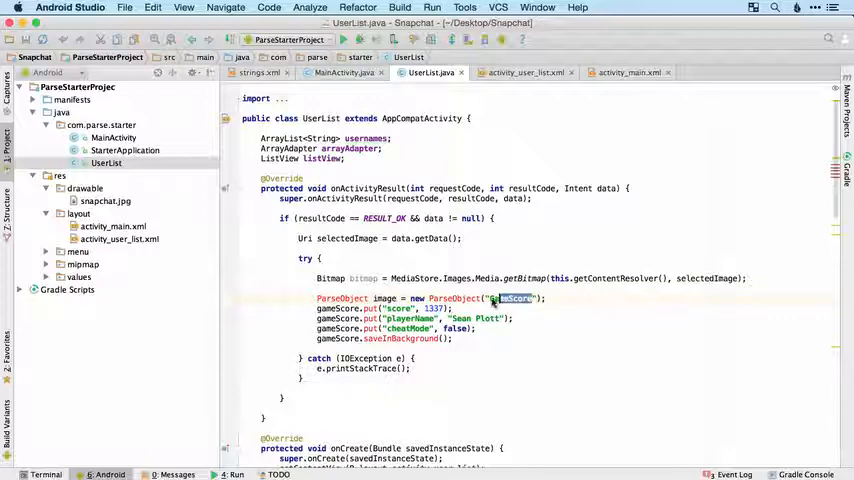
type("Image")
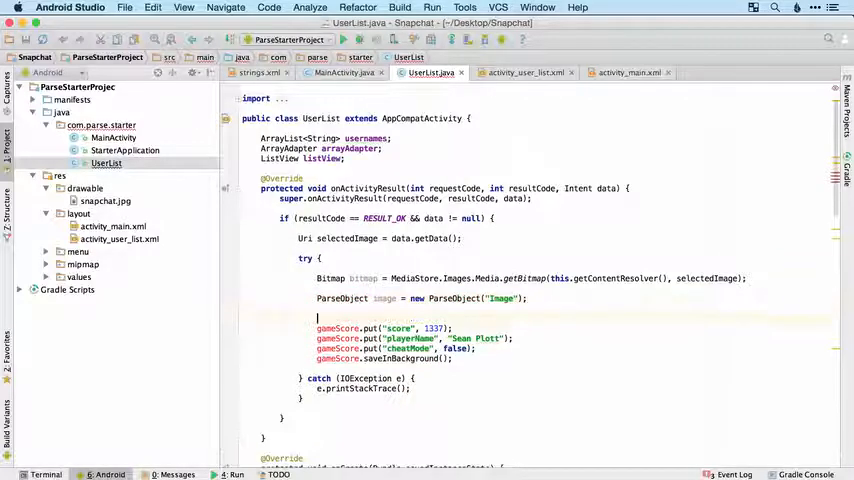
type("image.put(\"senderUsername\",")
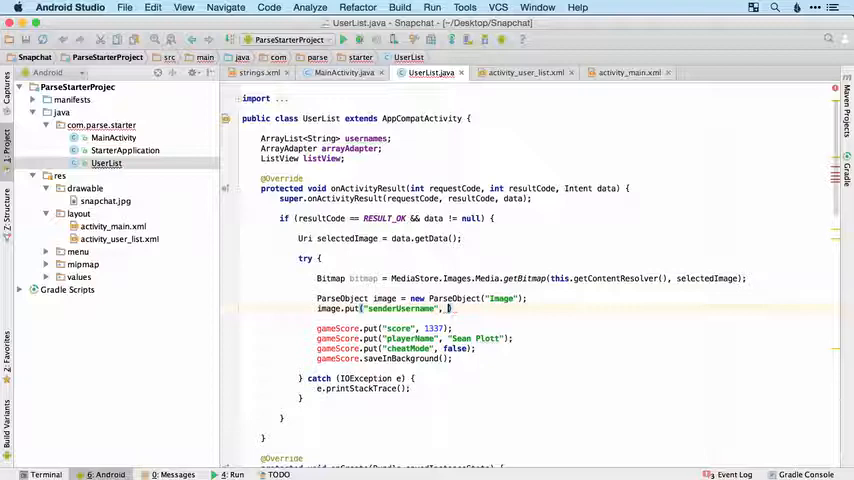
type("ParseUser.getCurrentUser(")
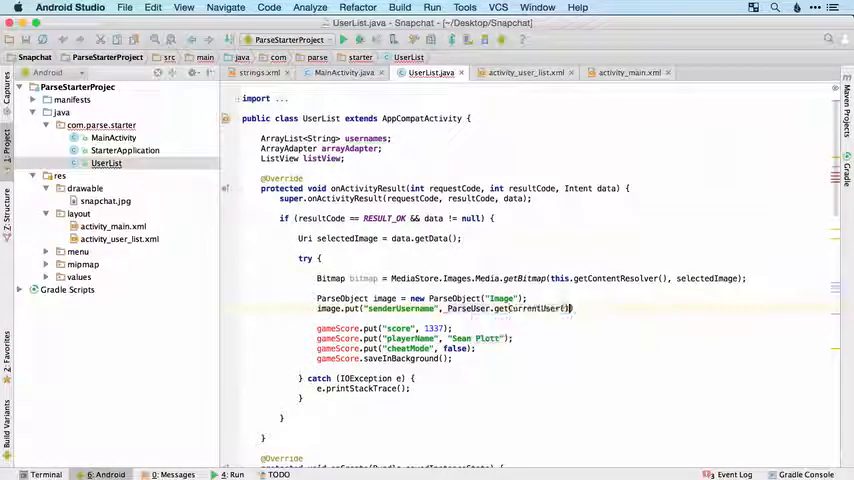
type(".getUsername());")
type("image.put(\"")
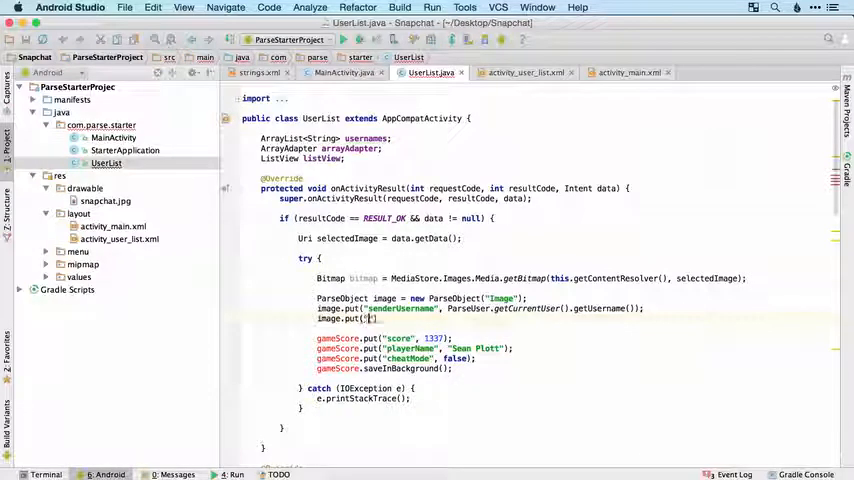
- Put recipientUsername as usernames.get(requestCode) on the image object
type("recipientUsername")
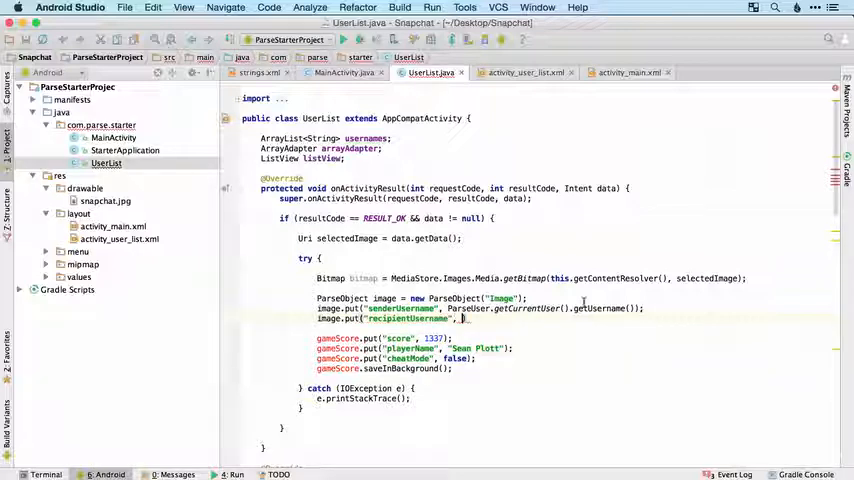
mouse_move(364, 138)
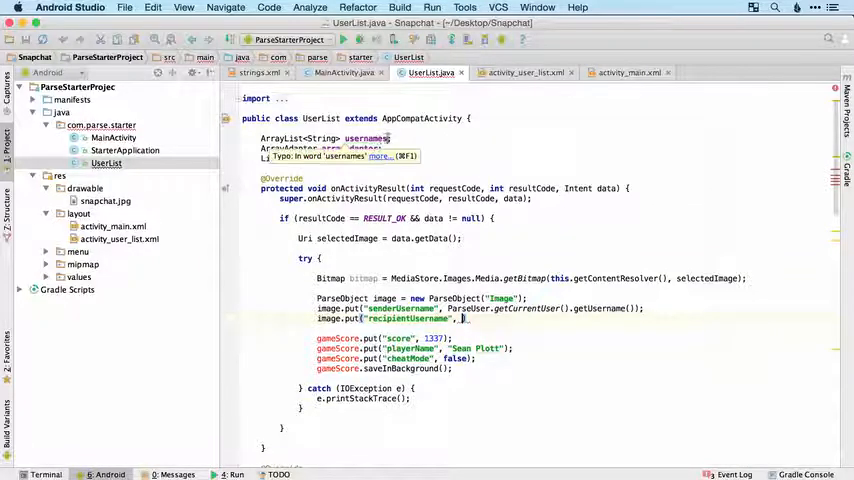
scroll("down", 3)
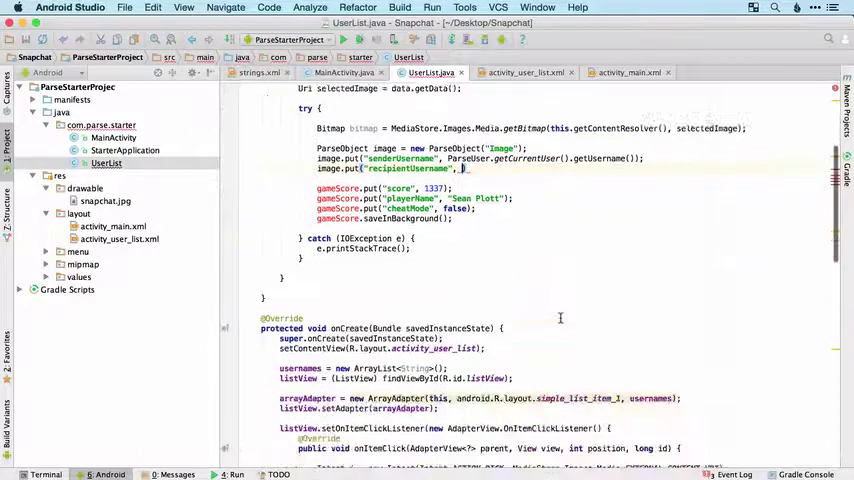
scroll("down", 3)
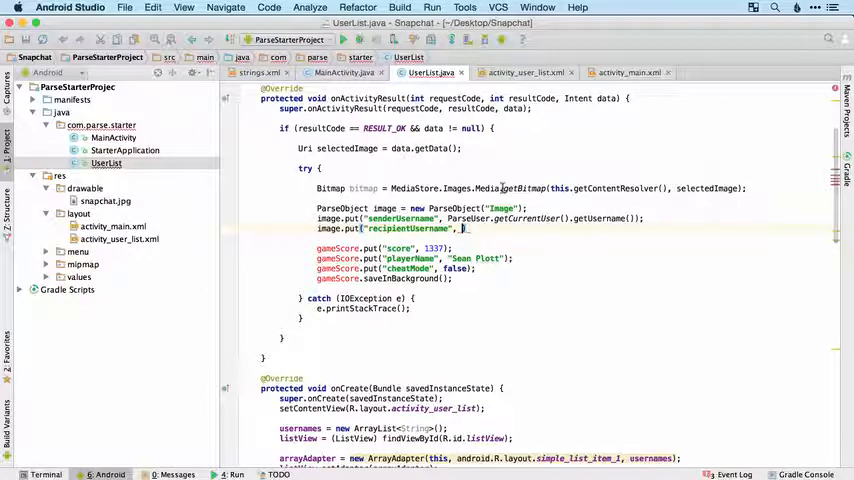
type("usernames.get(")
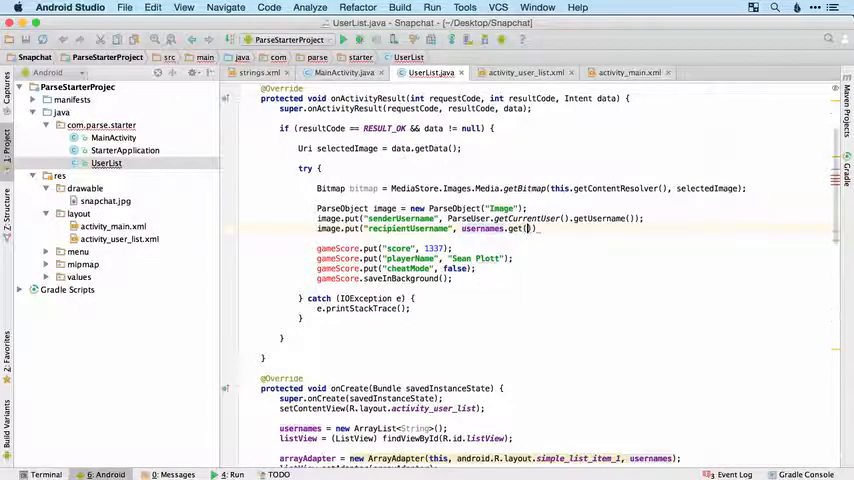
type("requestCode)")
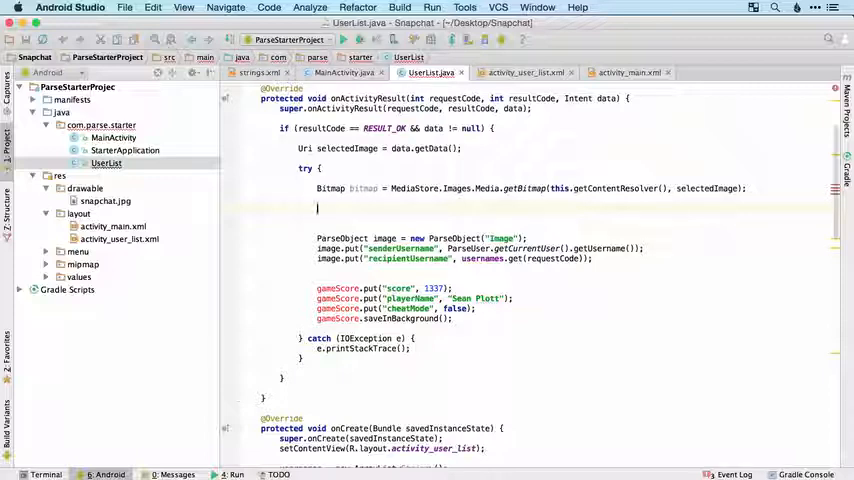
- Create a ByteArrayOutputStream and compress the bitmap into it as PNG at quality 100
type("ByteArrayOutputStream")
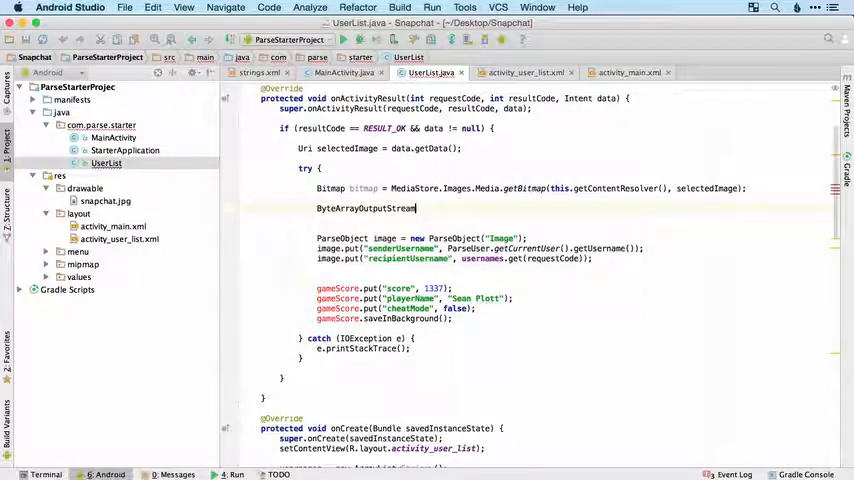
type("stream = new ByteArrayOutputStream();")
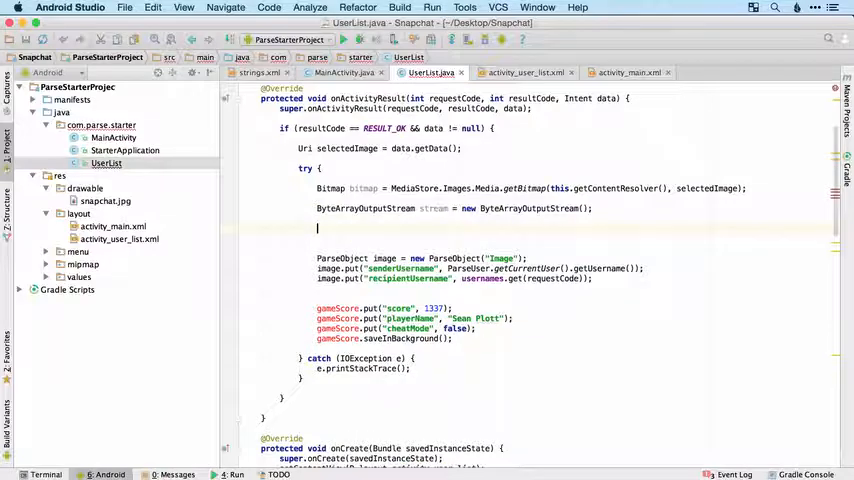
type("bitmap.compress(Bitmap.CompressFormat.PNG, 100, )")
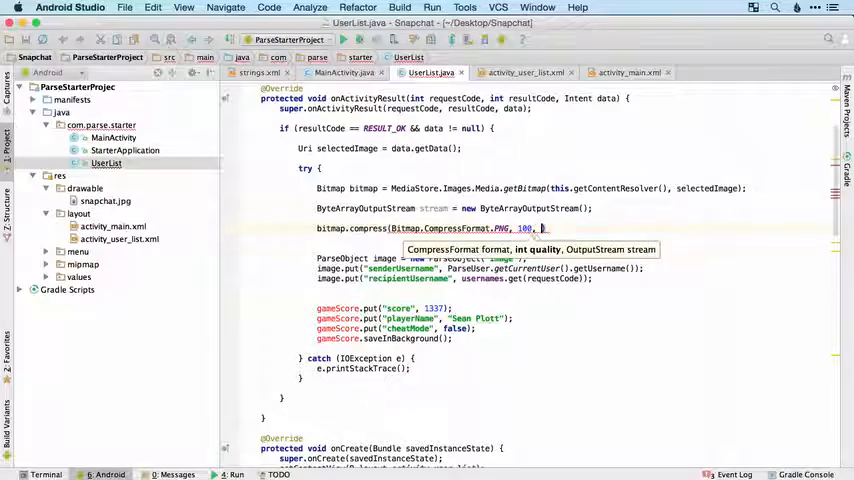
type("stream")
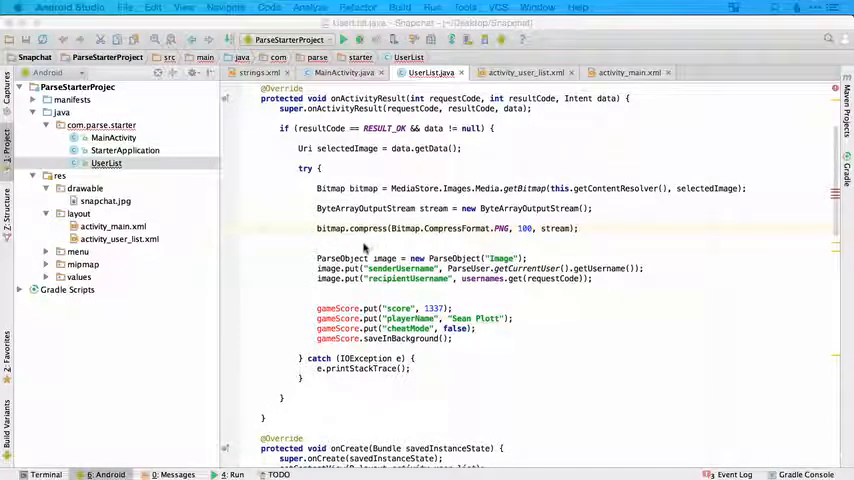
mouse_move(598, 232)
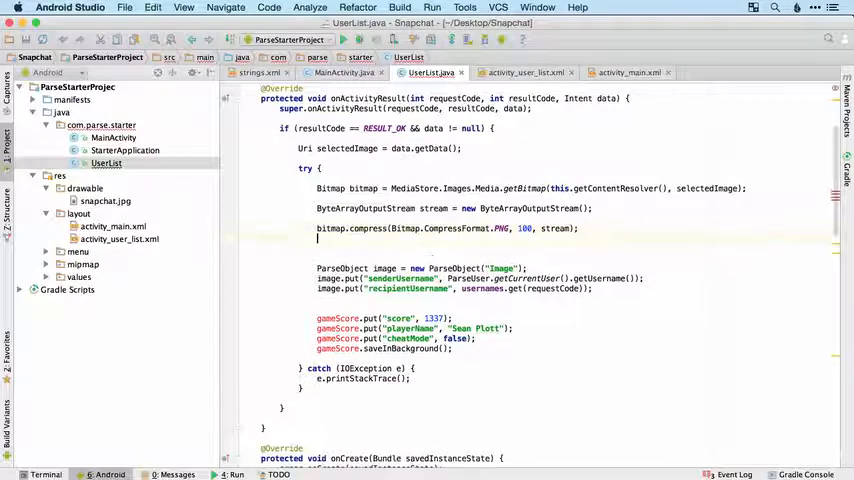
- Store the stream contents in byte[] byteArray = stream.toByteArray();
type("by")
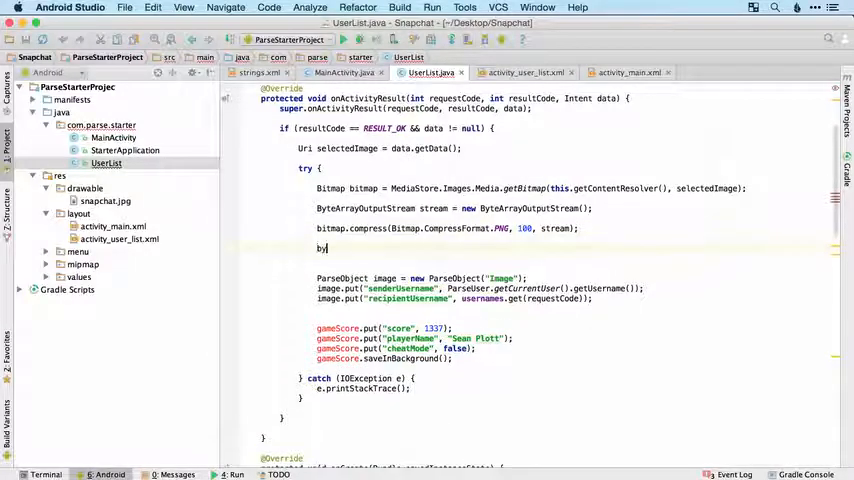
type("te[]")
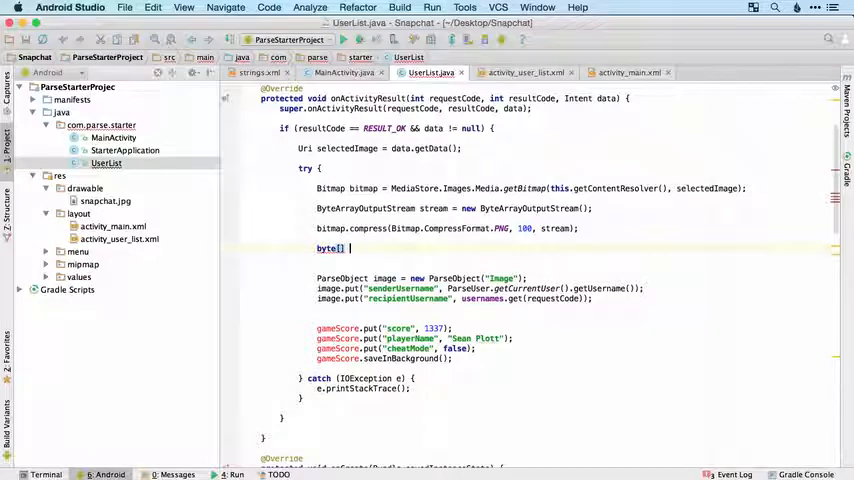
type("bytes")
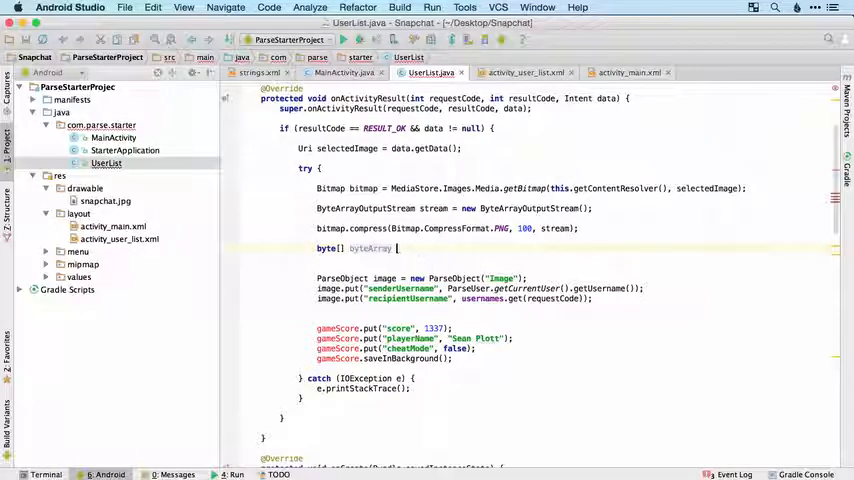
type("= stream.toByteArray();")
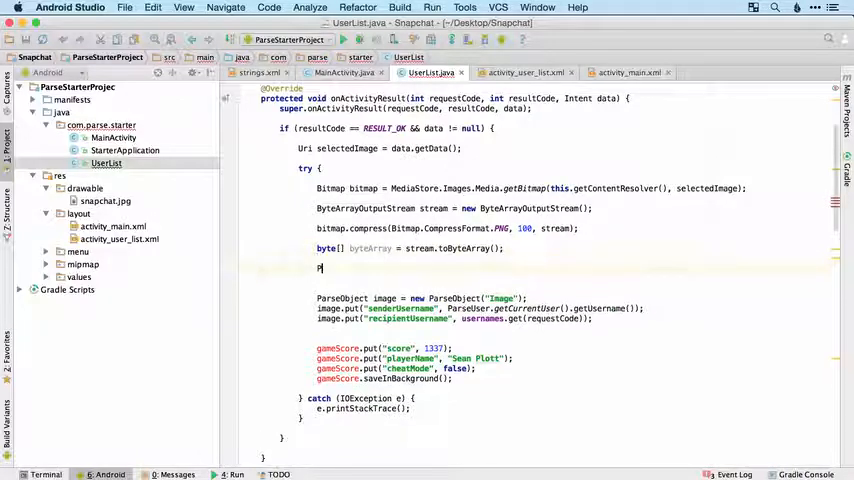
- Create ParseFile file = new ParseFile("image.png", byteArray) and put it on the image object under "image"
type("ParseFile")
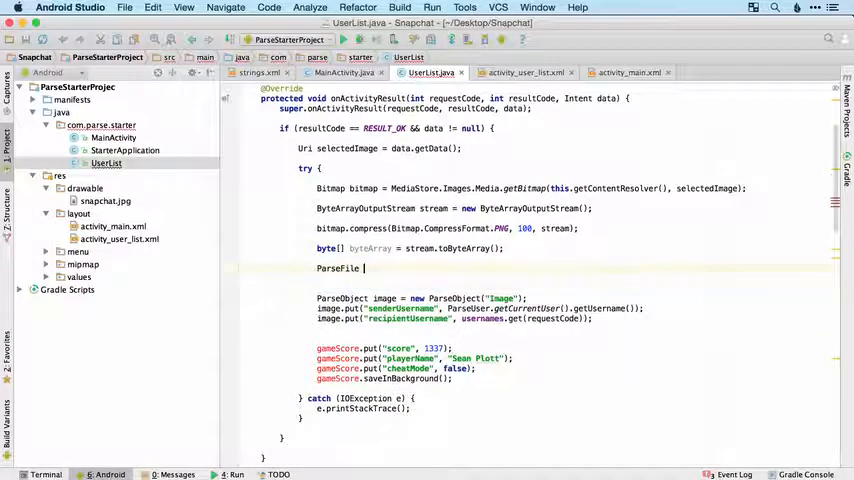
type("file = new ParseFile((\"")
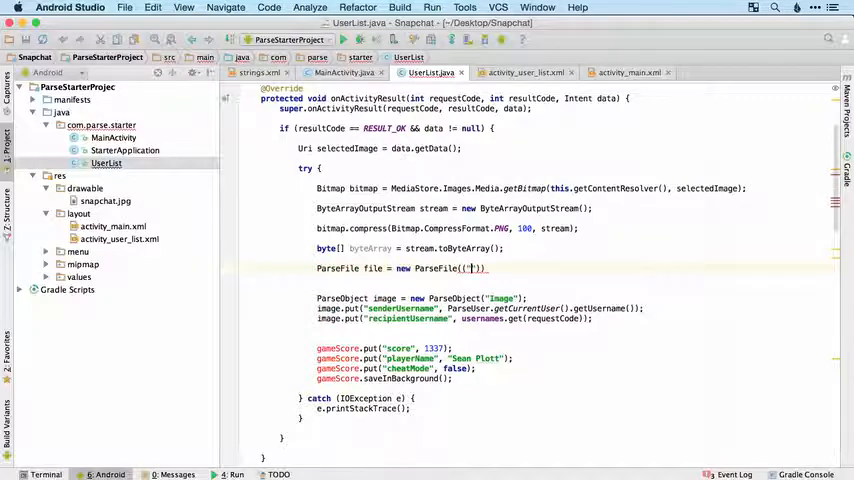
type("image.")
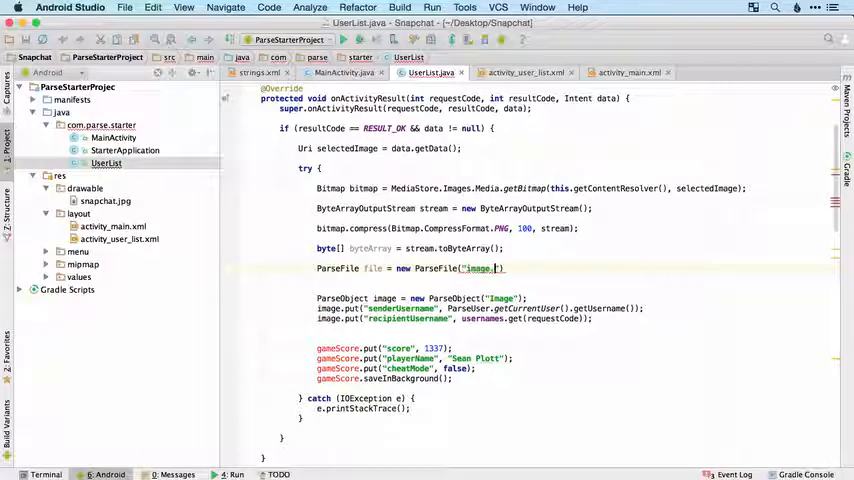
type("png")
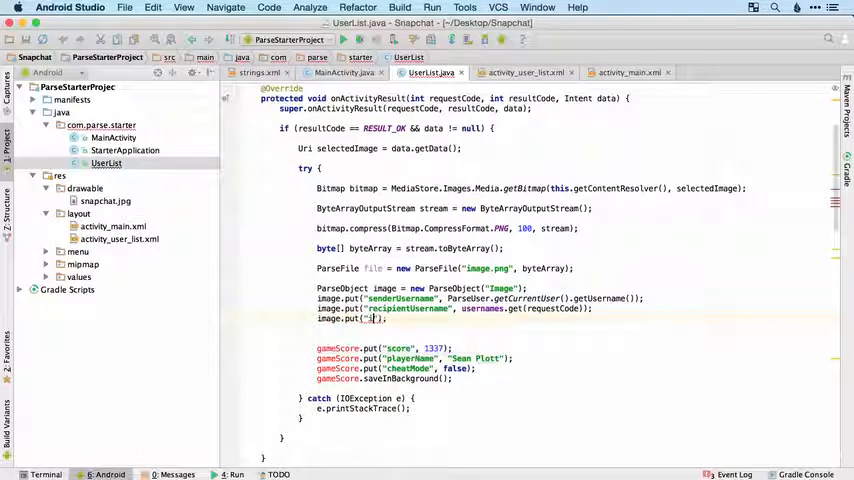
type("image")
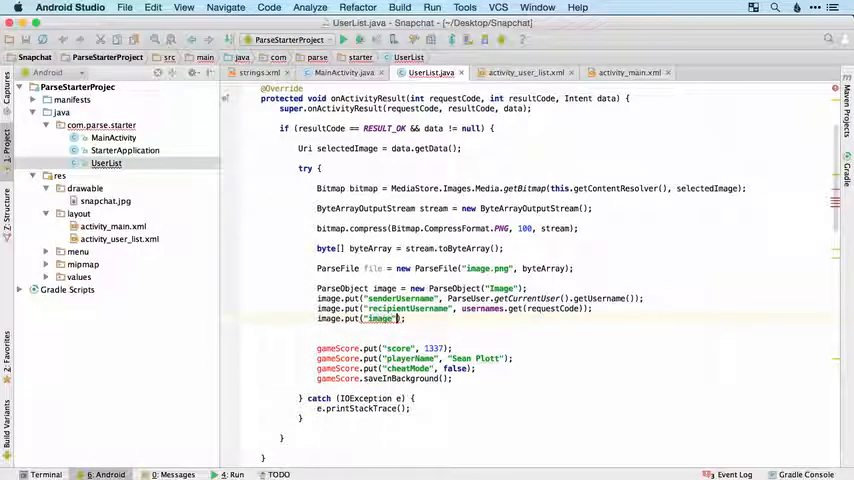
type("file")
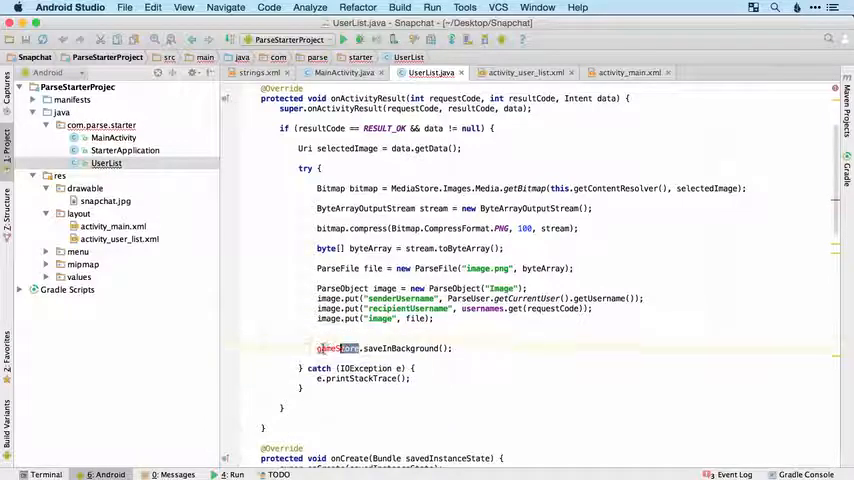
- Replace the gameScore sample lines with image.saveInBackground(new SaveCallback ...)
type("ov")
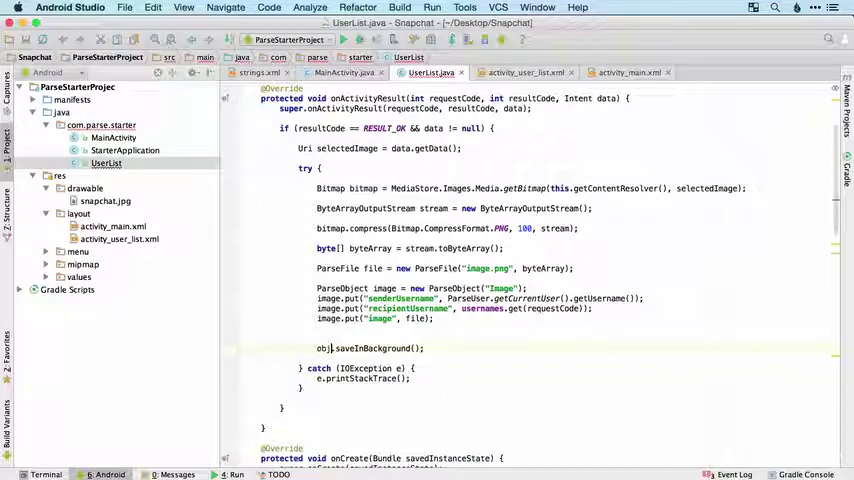
type("image")
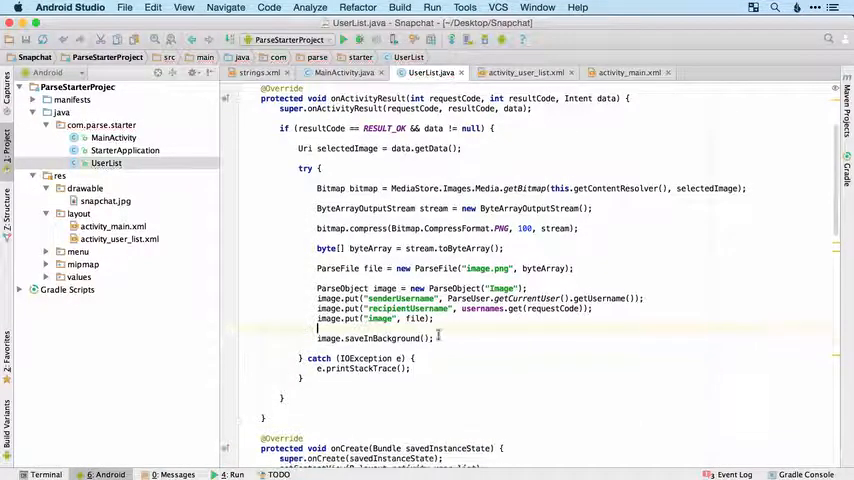
type("new SaveCallback(")
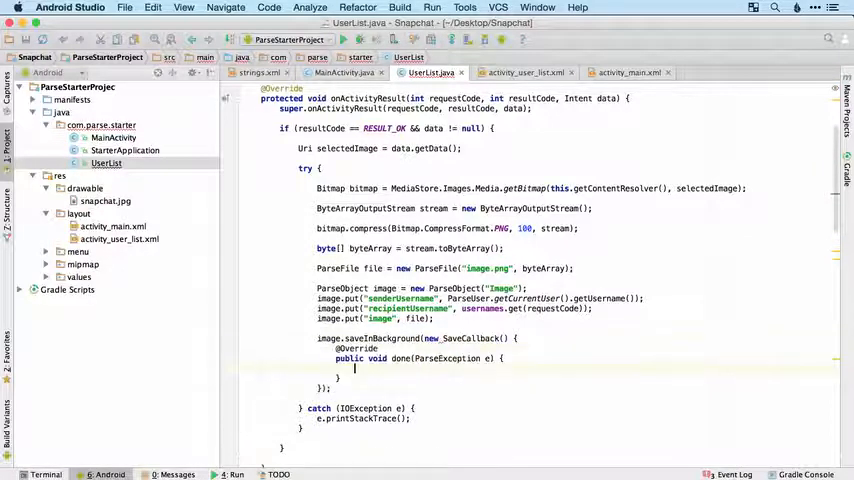
- In done(), if e == null toast "Image sent successfully" with LENGTH_LONG
type("if (e == null) {")
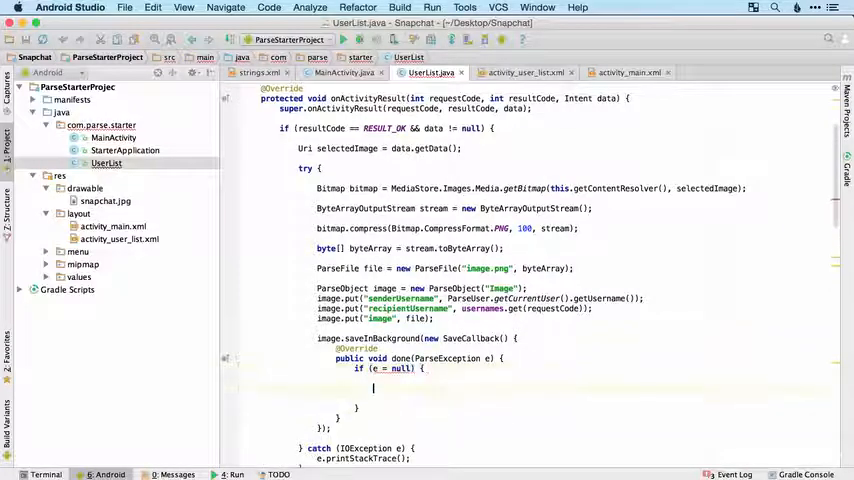
type("Toast")
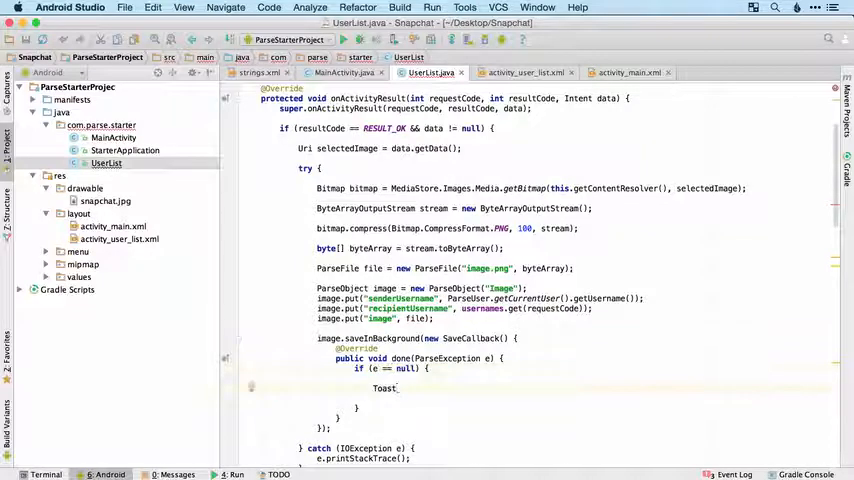
type(".makeText()")
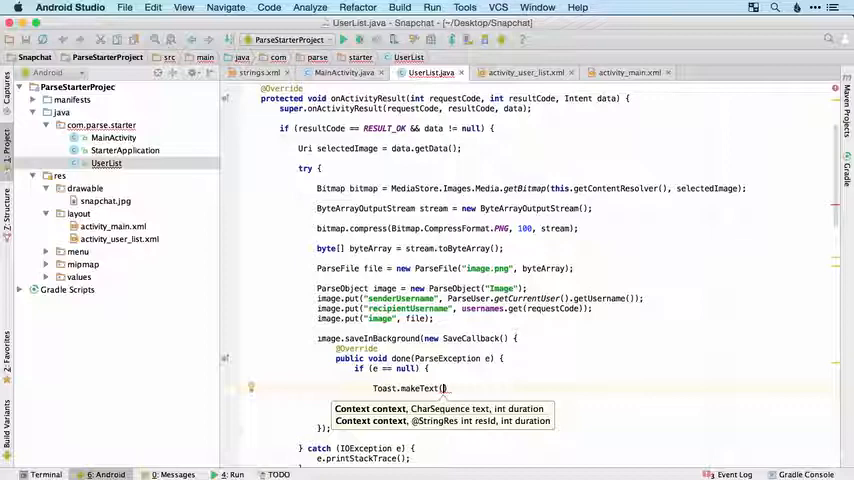
type("getApplication()")
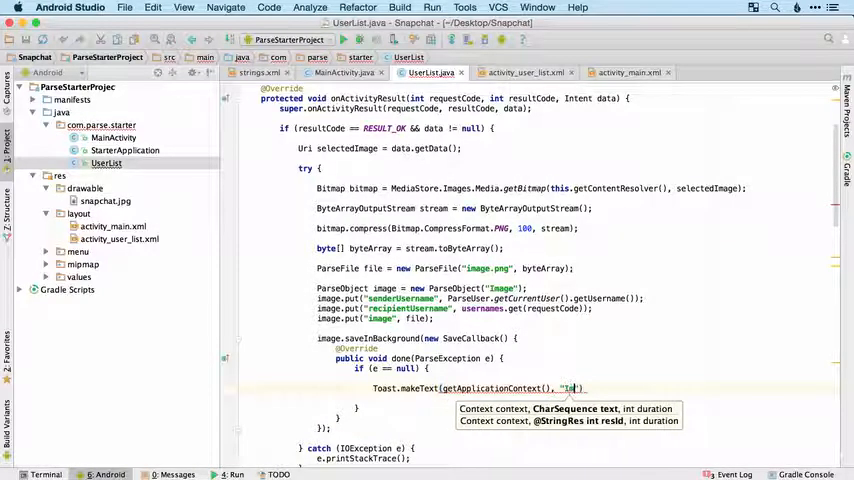
type("Image sent successfully!")
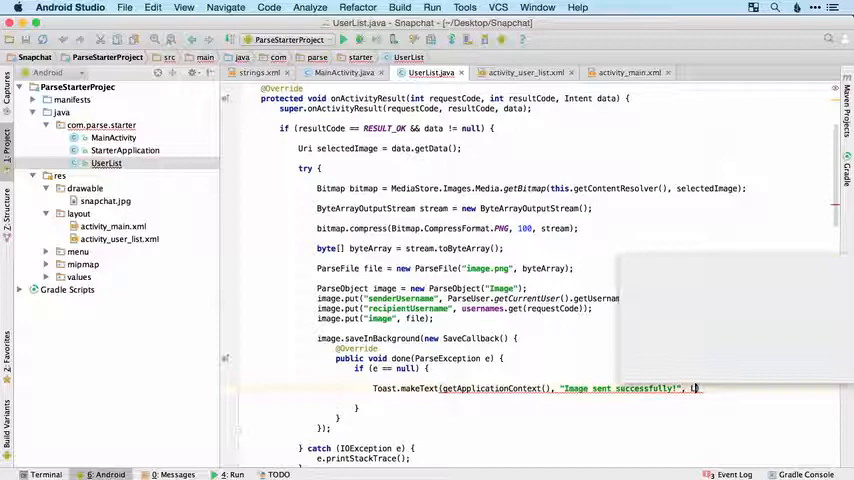
type("Toast.LENGTH_LONG)")
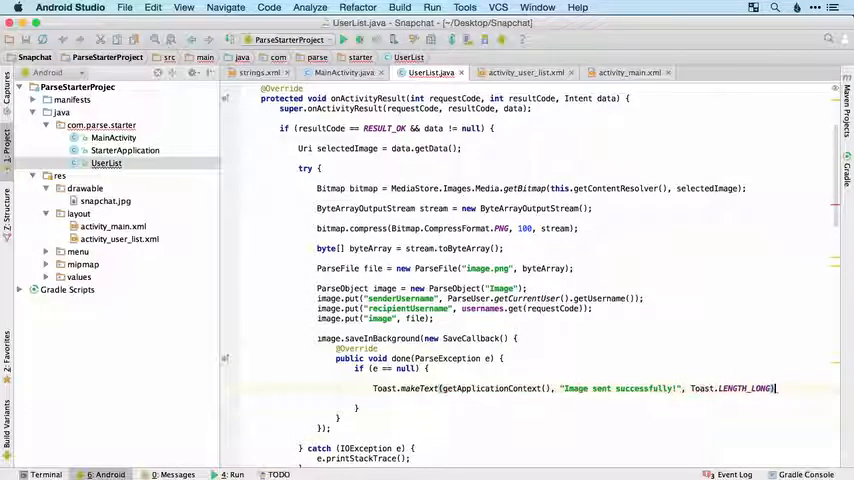
type(".show();")
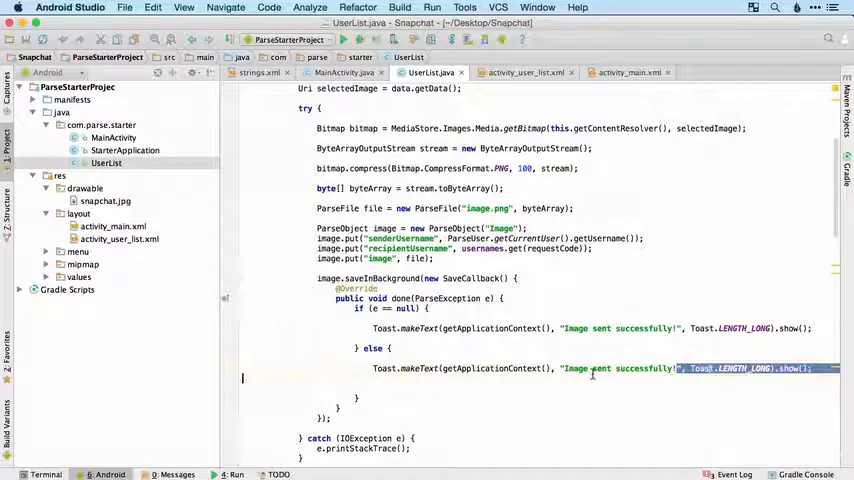
- Add the else toast "Image could be sent - please try again"
type("Image could be")
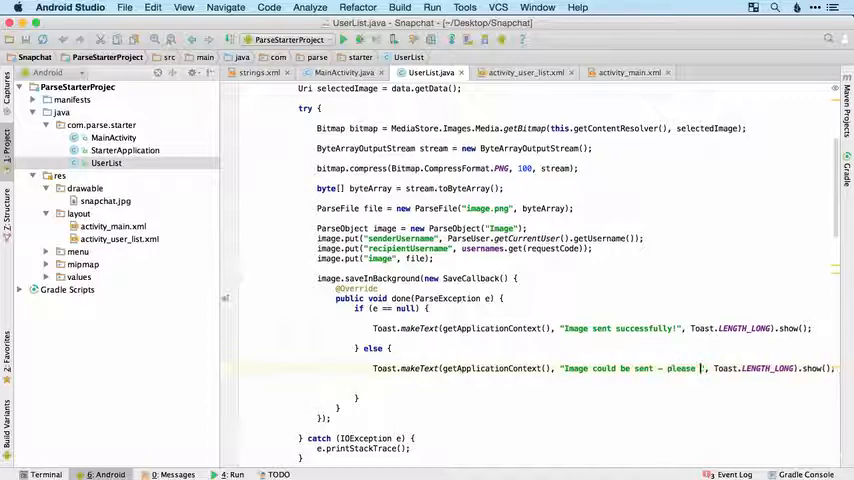
type("try again")
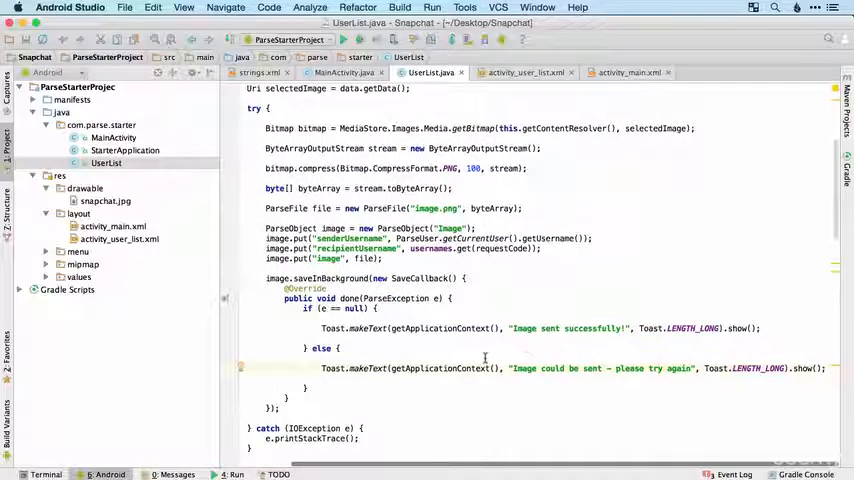
scroll("up", 3)
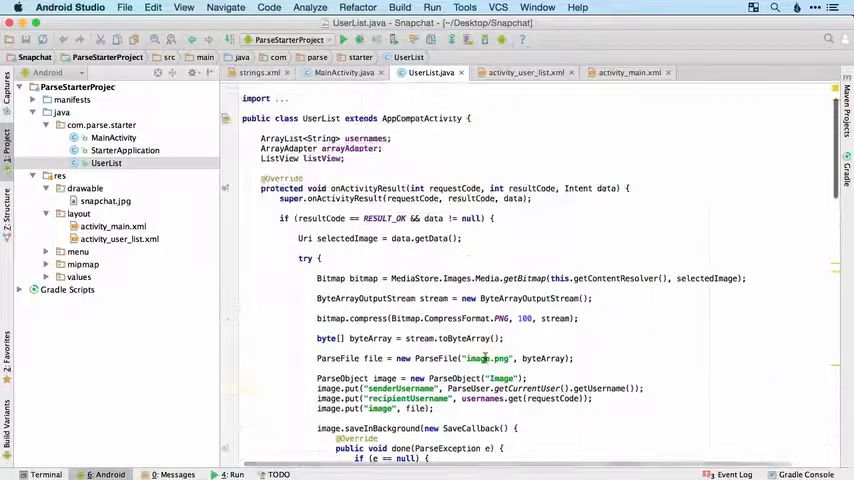
- Pick a user, then search Google images for 'baby' hedgehog in the emulator browser
scroll("down", 3)
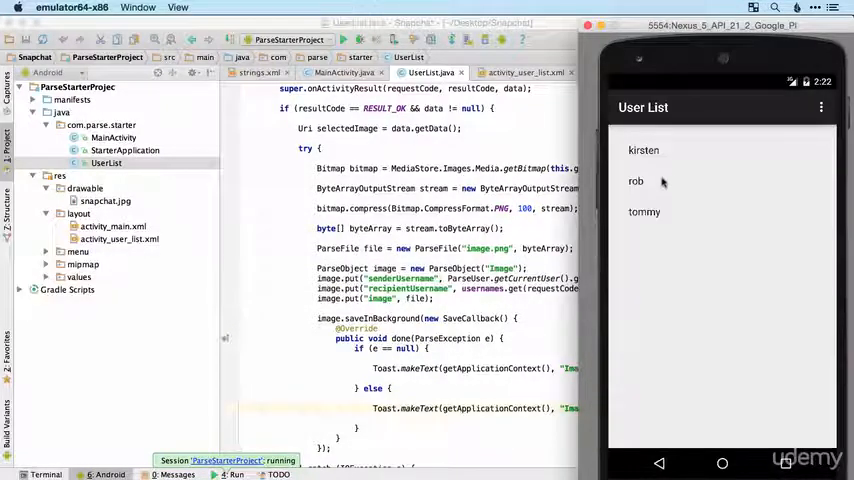
left_click(636, 180)
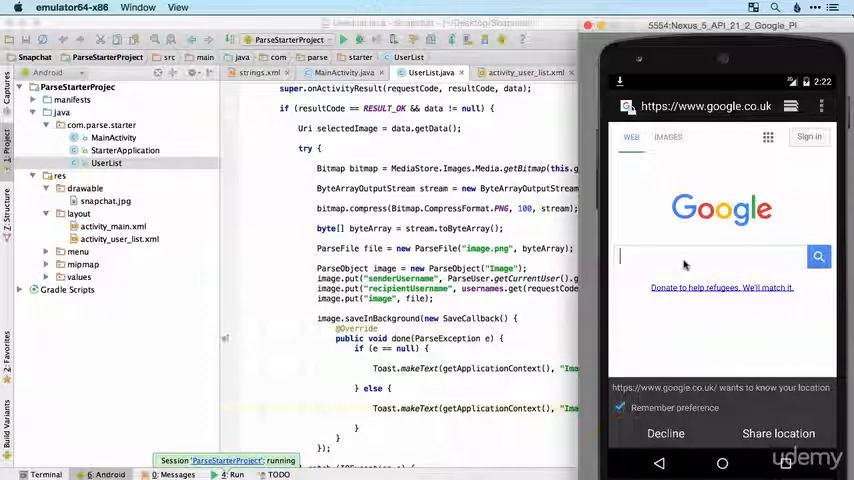
type("baby")
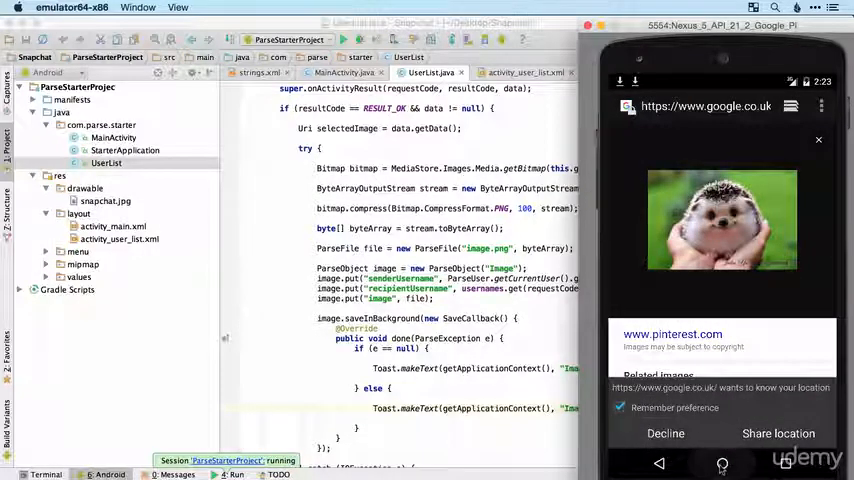
- Relaunch Snapchat from the app drawer, pick the hedgehog image and dismiss the crash notice
left_click(722, 464)
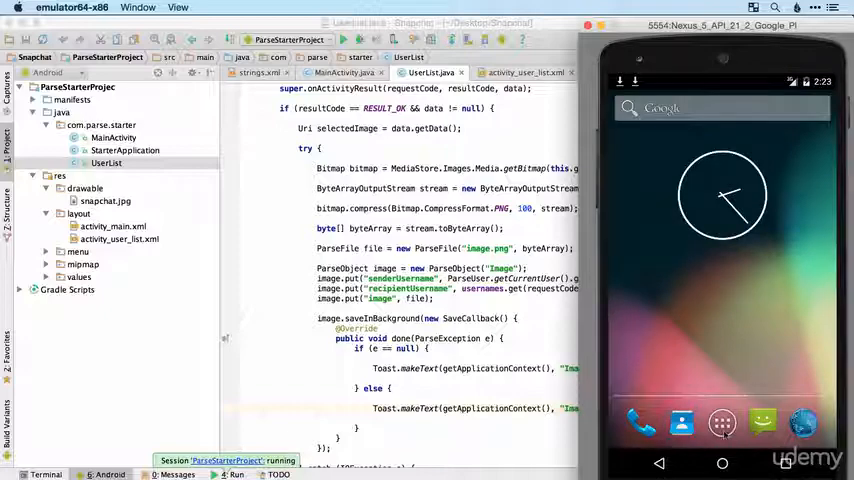
left_click(722, 422)
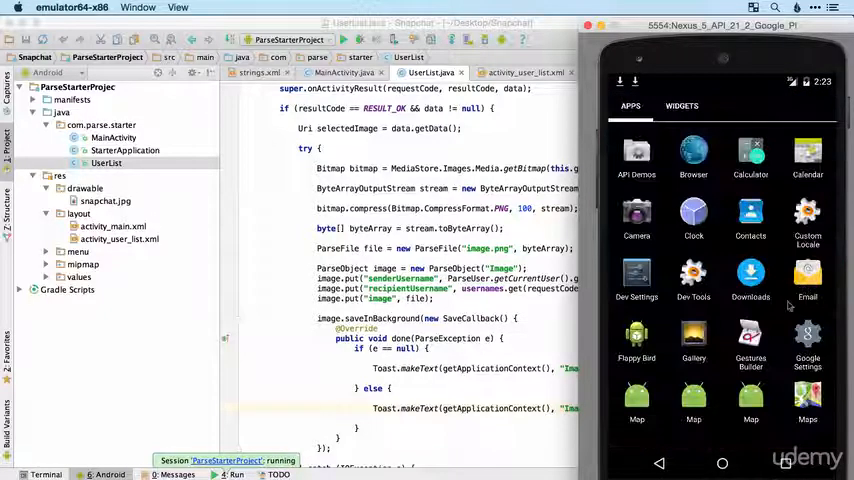
scroll("down", 3)
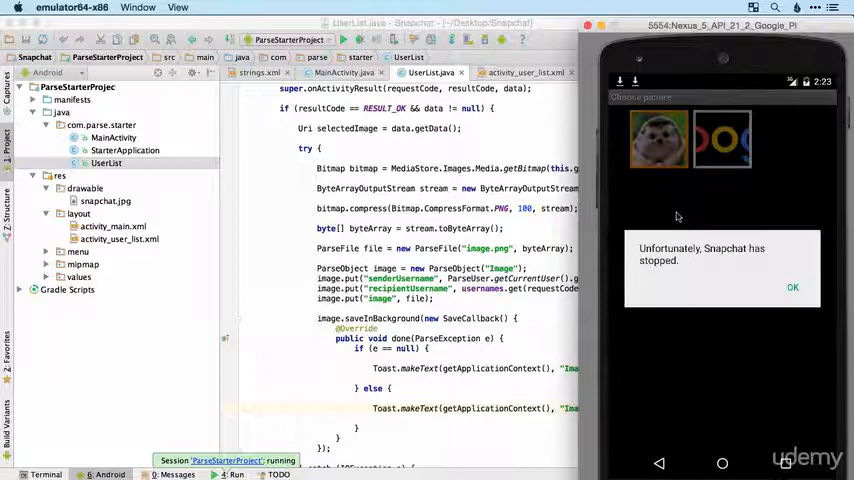
left_click(792, 288)
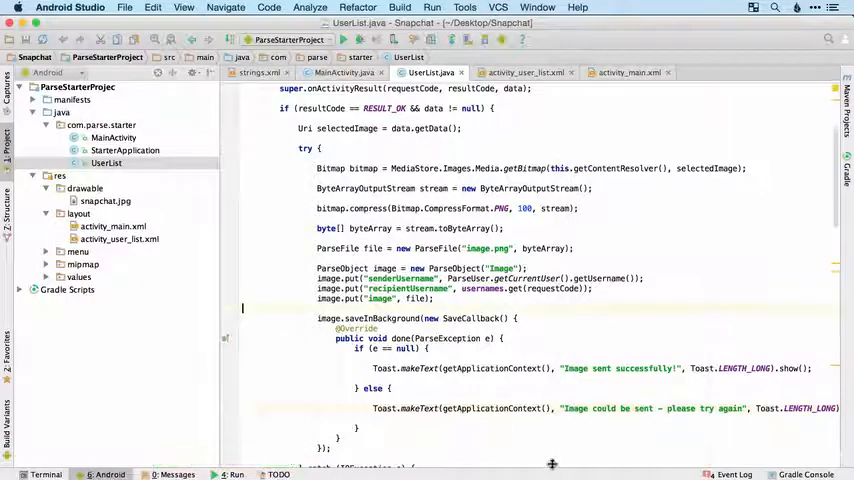
- Add the READ_EXTERNAL_STORAGE uses-permission to AndroidManifest.xml via autocomplete
left_click(108, 474)
type("<uses-permission android:name=\"")
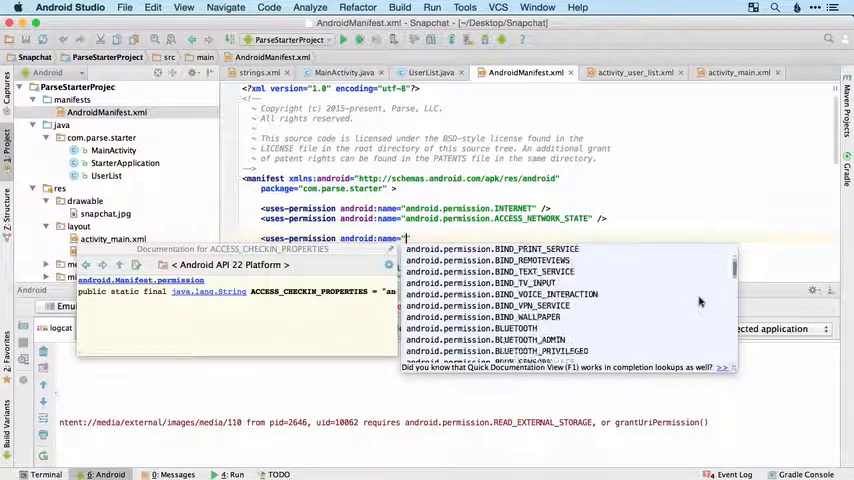
scroll("down", 3)
type("ext")
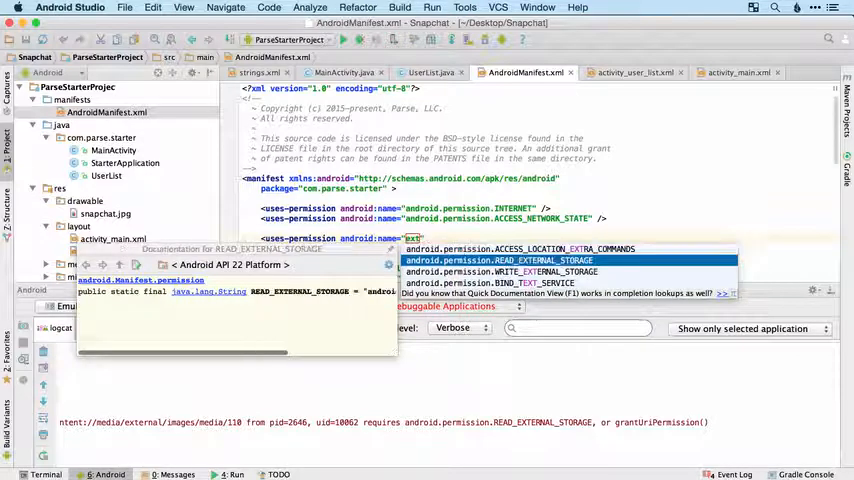
left_click(498, 260)
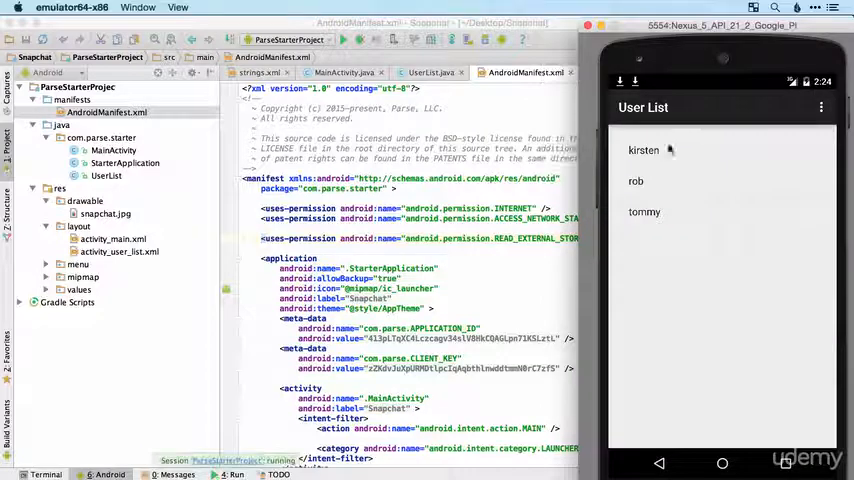
- Choose the first user as recipient and pick the hedgehog picture to send
left_click(644, 150)
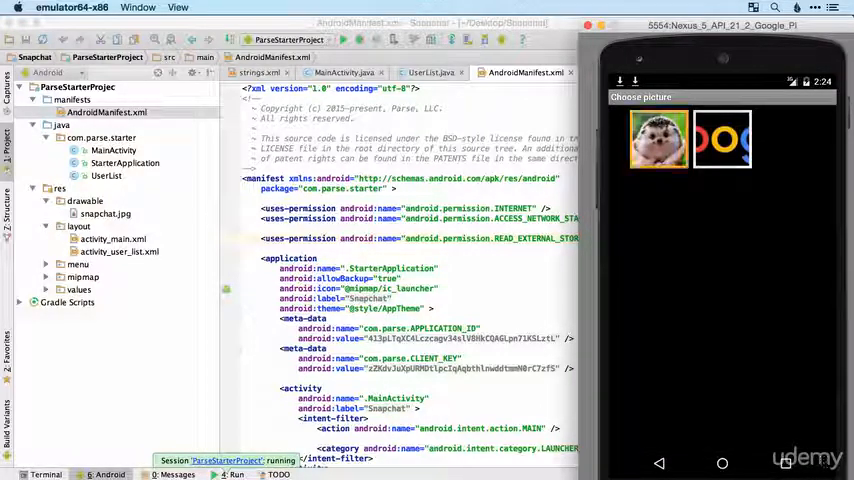
left_click(658, 140)
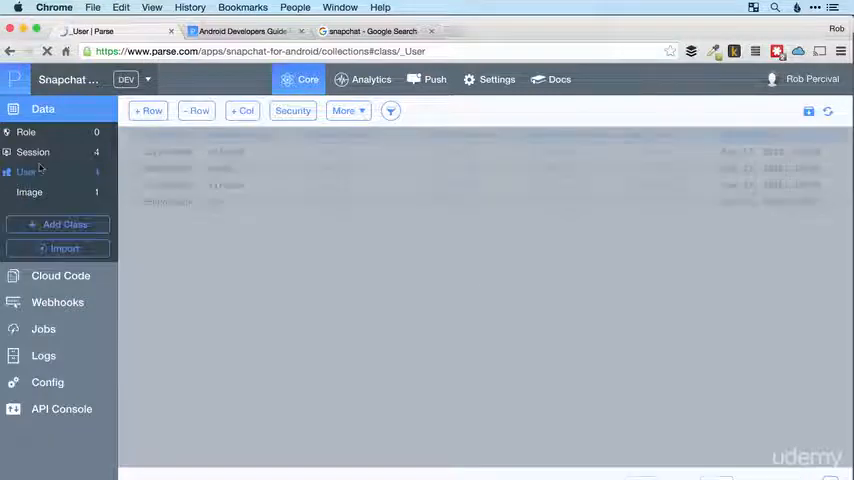
- View the Image class rows, download image.png and view the hedgehog in Preview
left_click(30, 192)
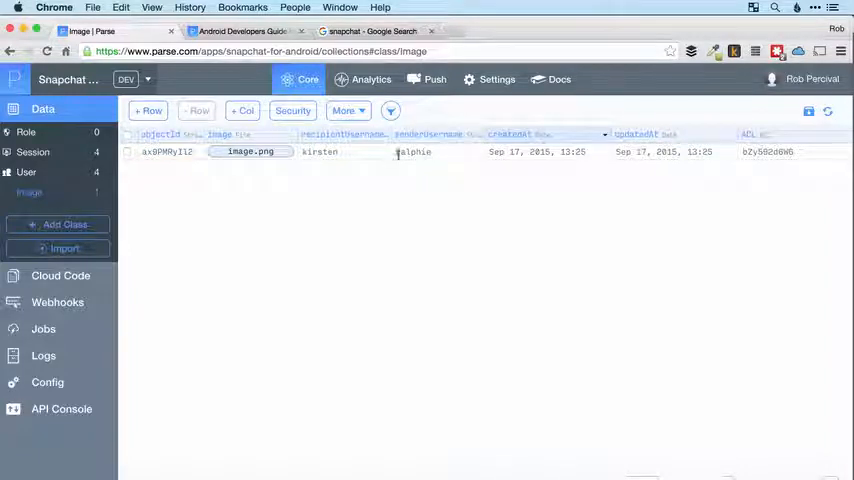
left_click(250, 152)
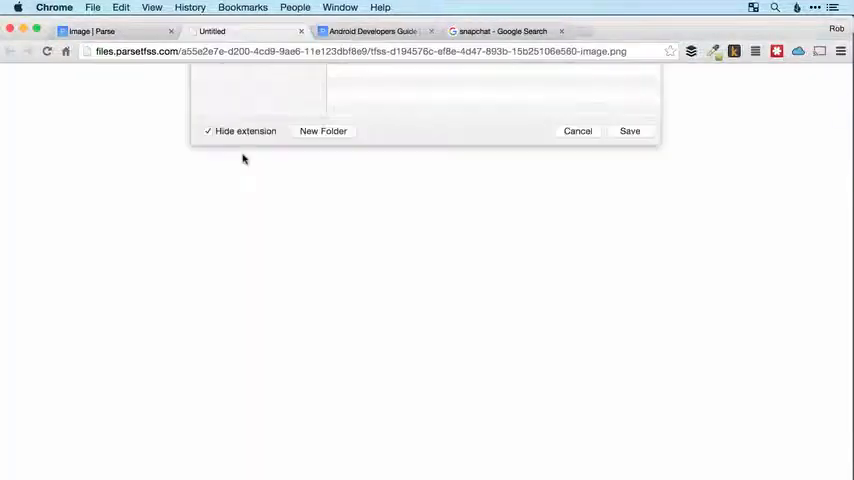
left_click(520, 86)
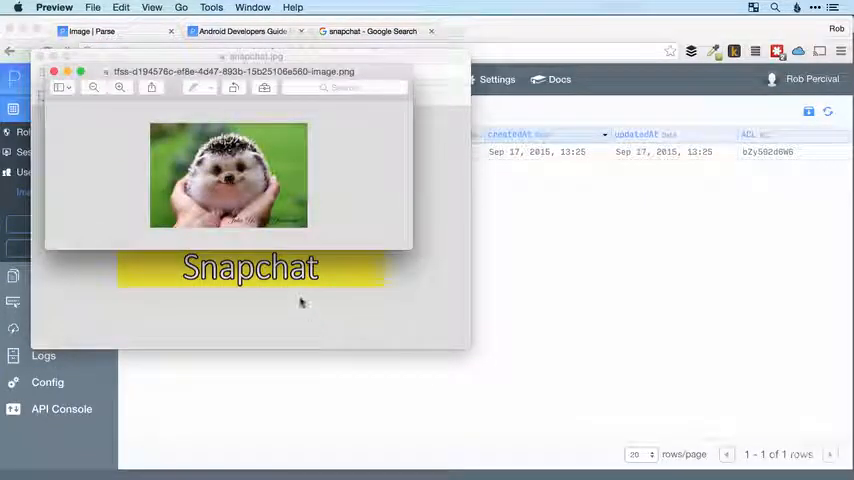
mouse_move(410, 284)
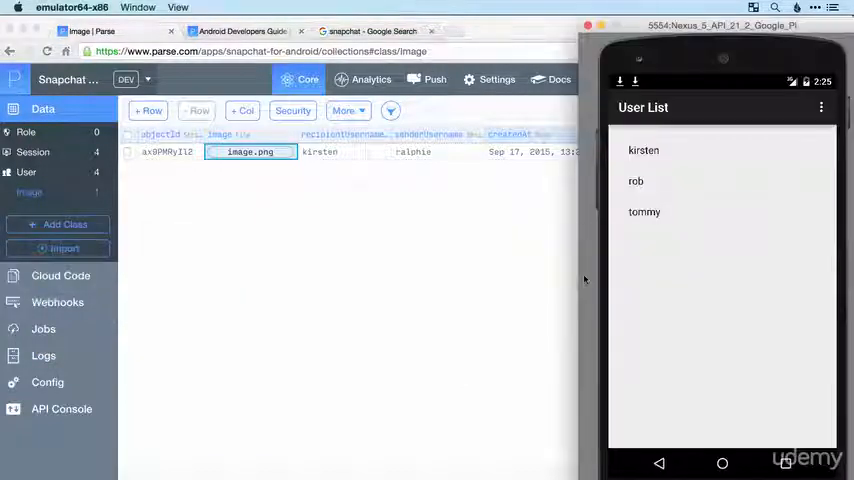
mouse_move(752, 300)
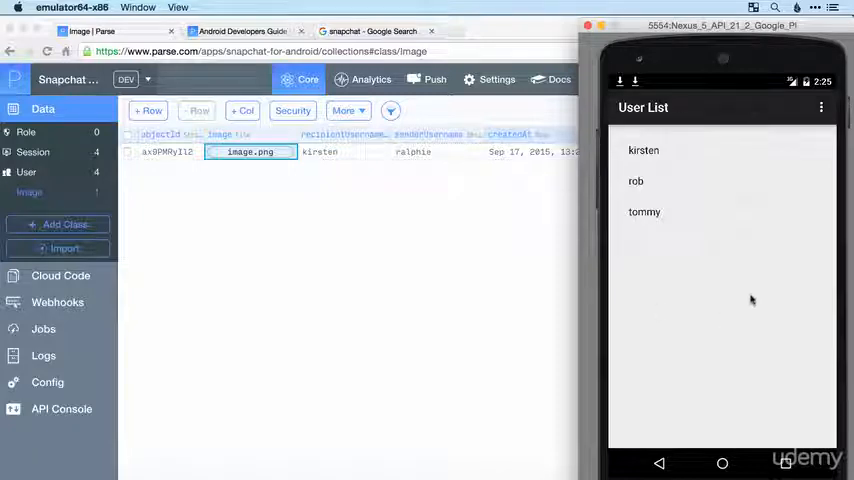
mouse_move(698, 272)
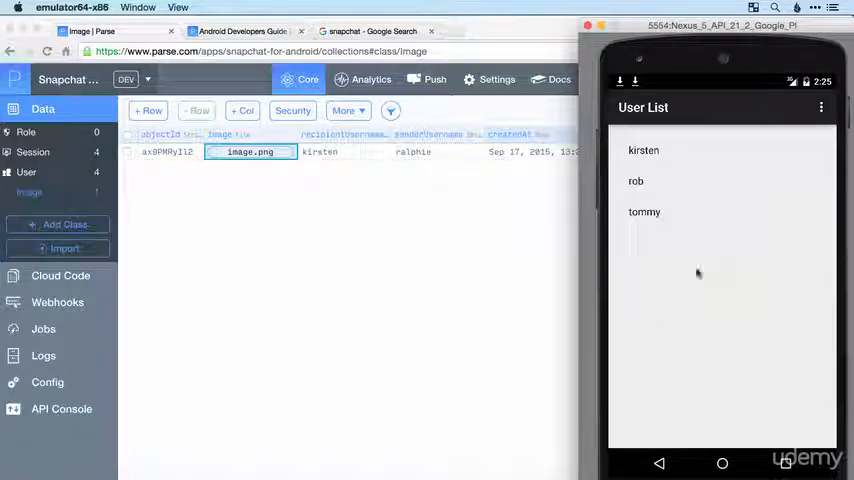